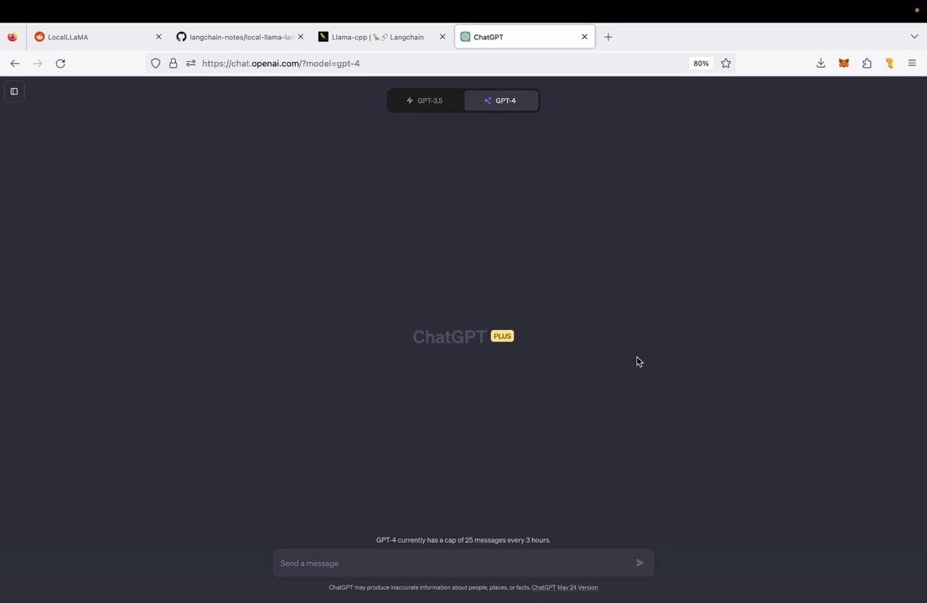
mouse_move(216, 138)
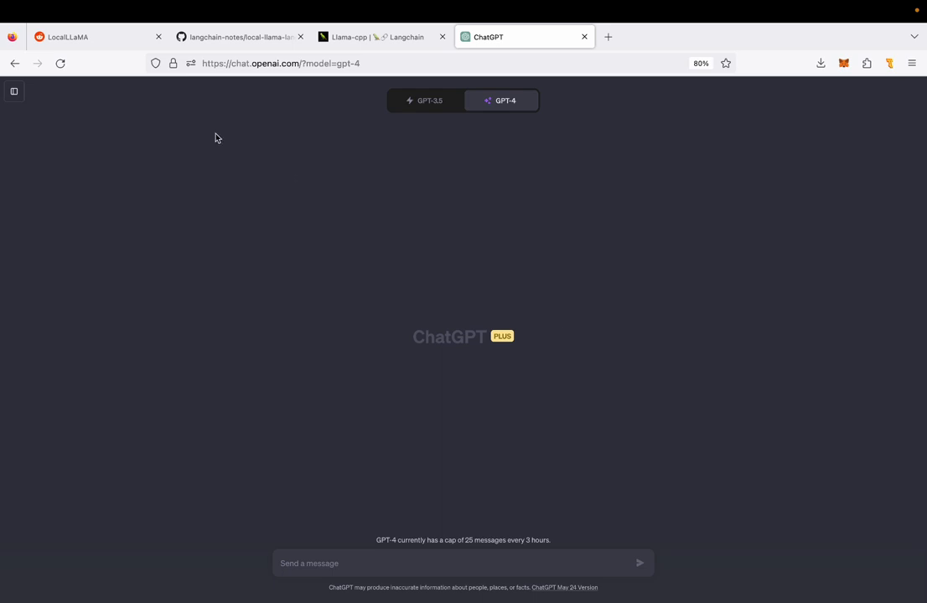
- Switch browser tabs to show the r/LocalLLaMA subreddit page
left_click(80, 36)
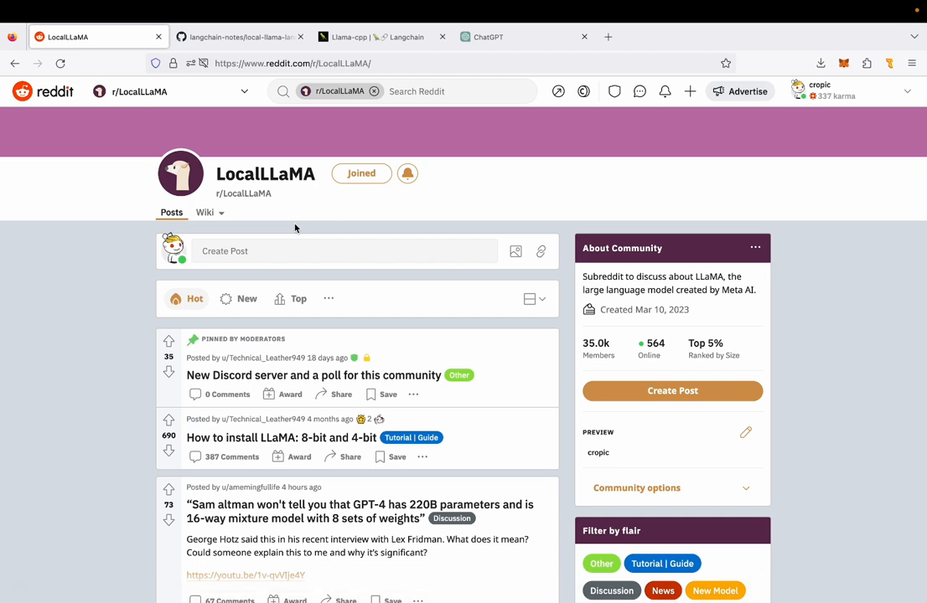
mouse_move(249, 177)
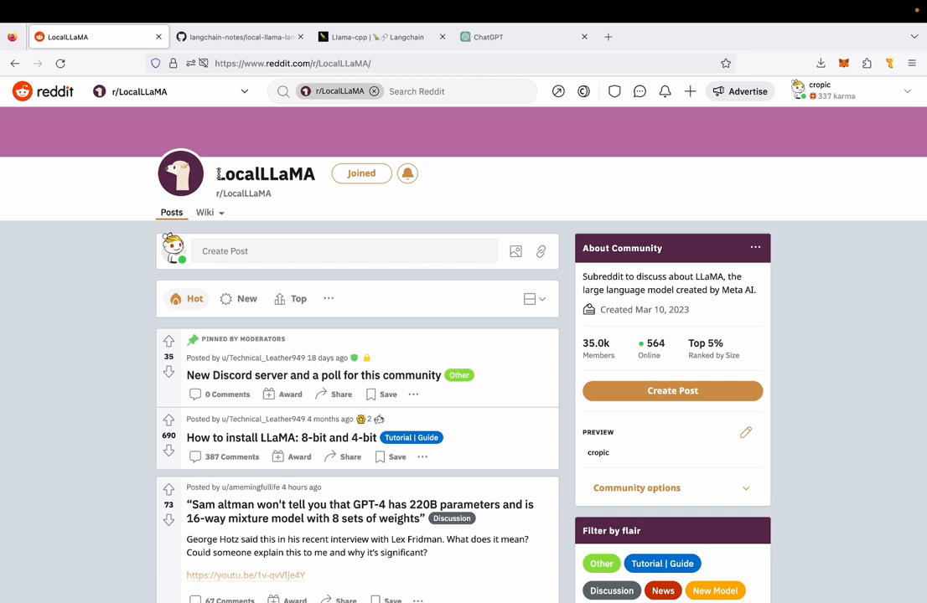
left_click(243, 37)
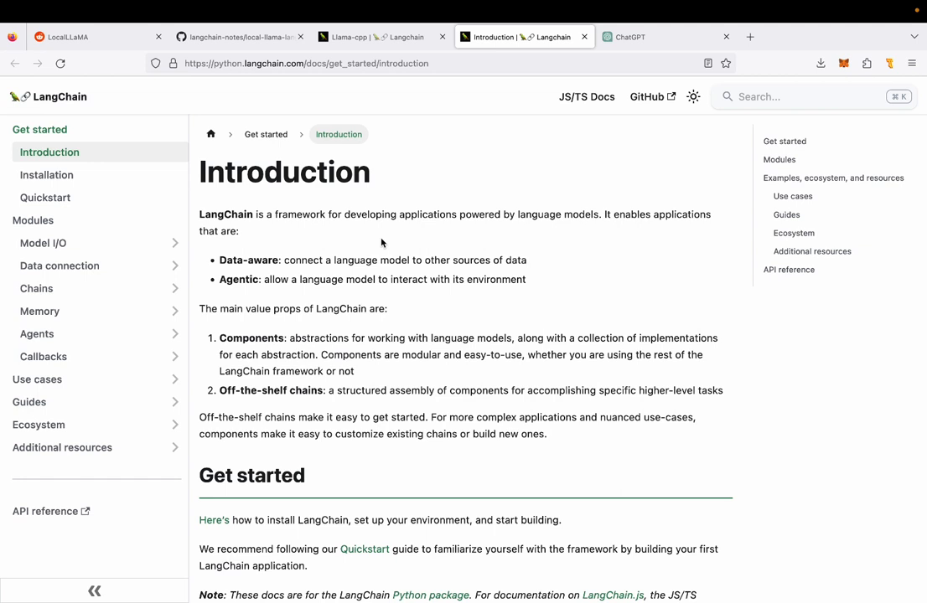
- Show the GitHub local-llama-langchain readme, then the LangChain Llama-cpp integration docs
left_click(235, 37)
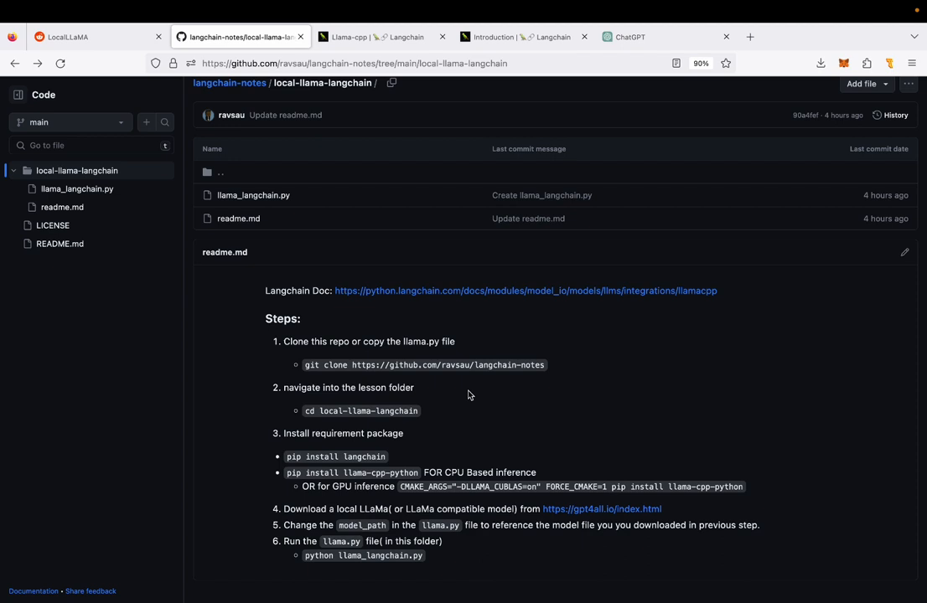
mouse_move(487, 398)
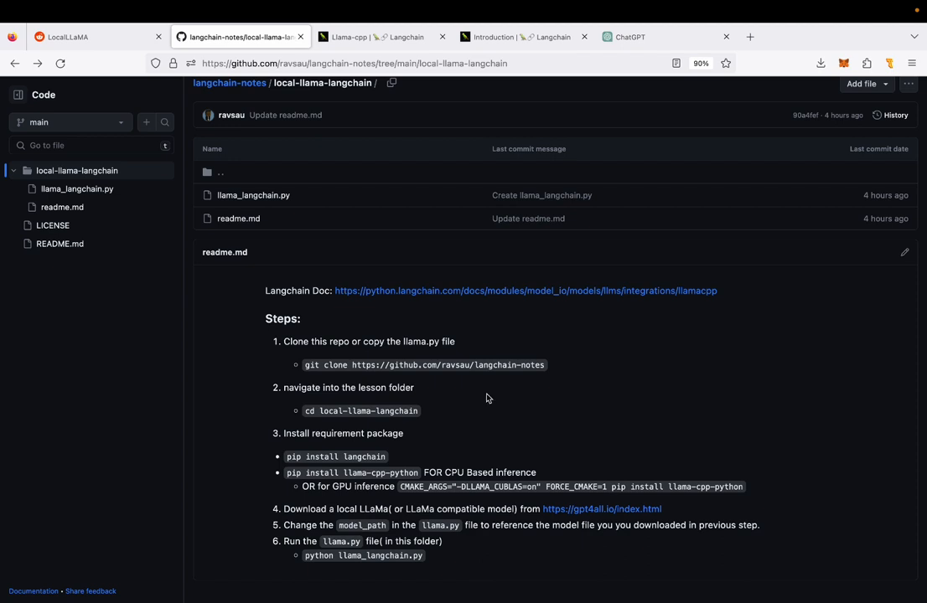
mouse_move(397, 301)
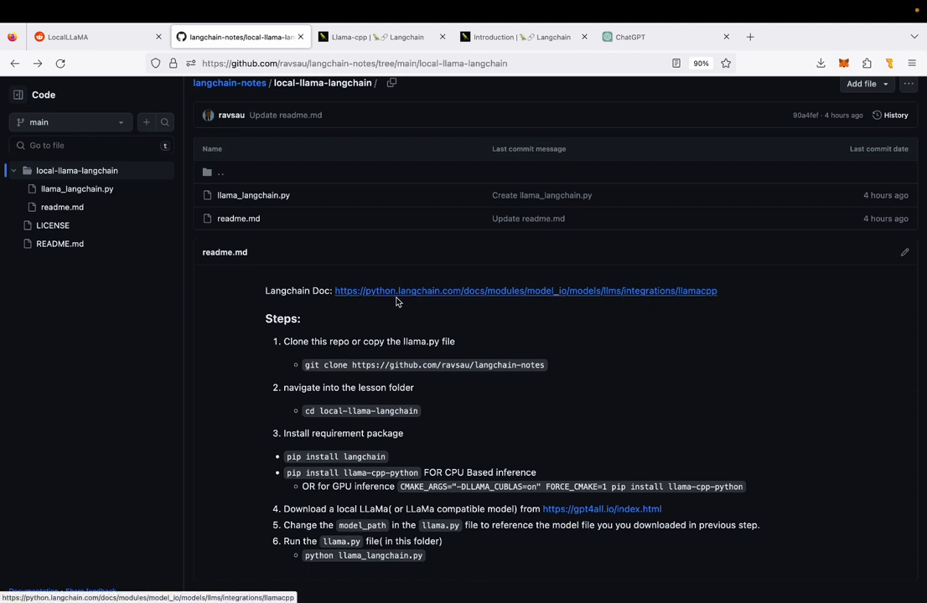
left_click(369, 37)
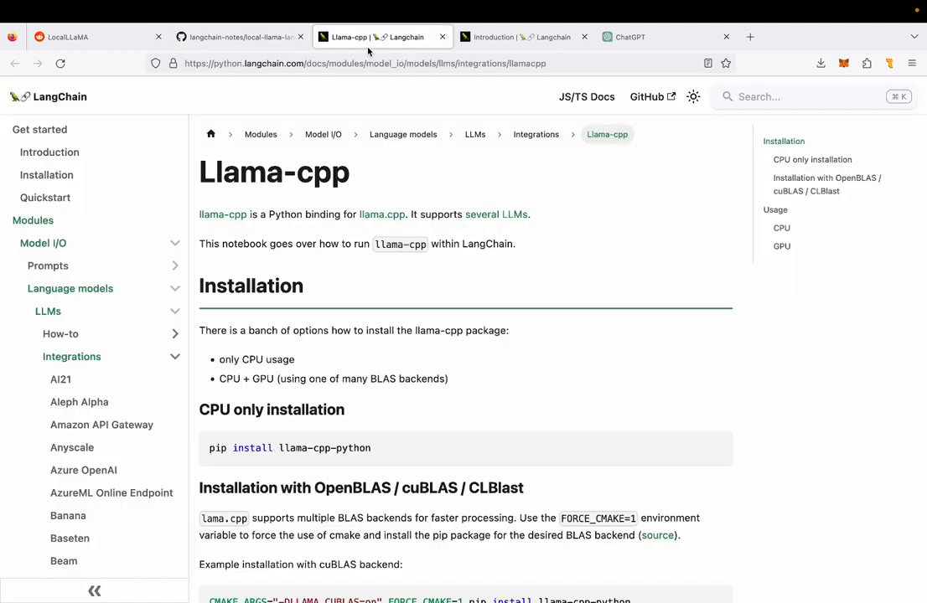
mouse_move(261, 215)
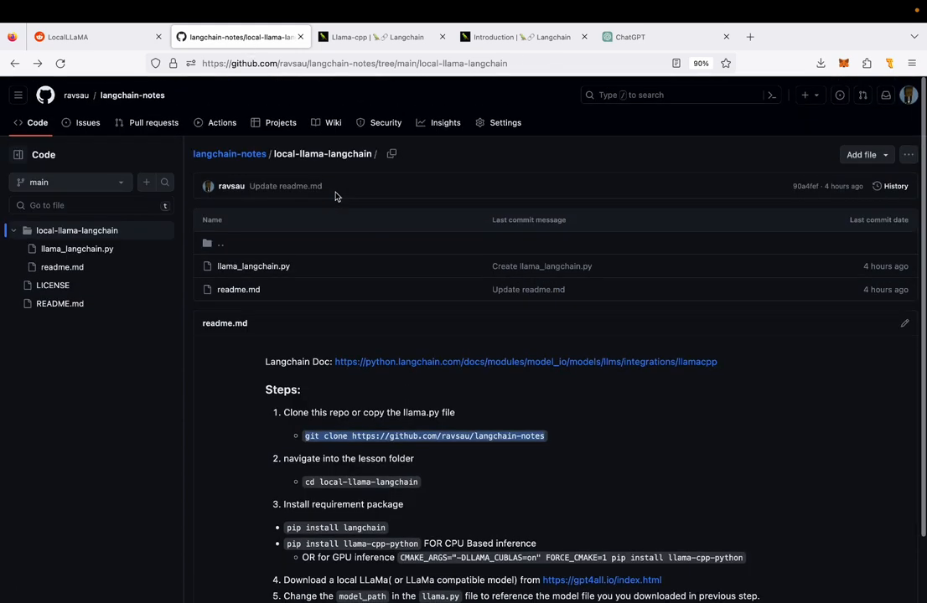
mouse_move(117, 250)
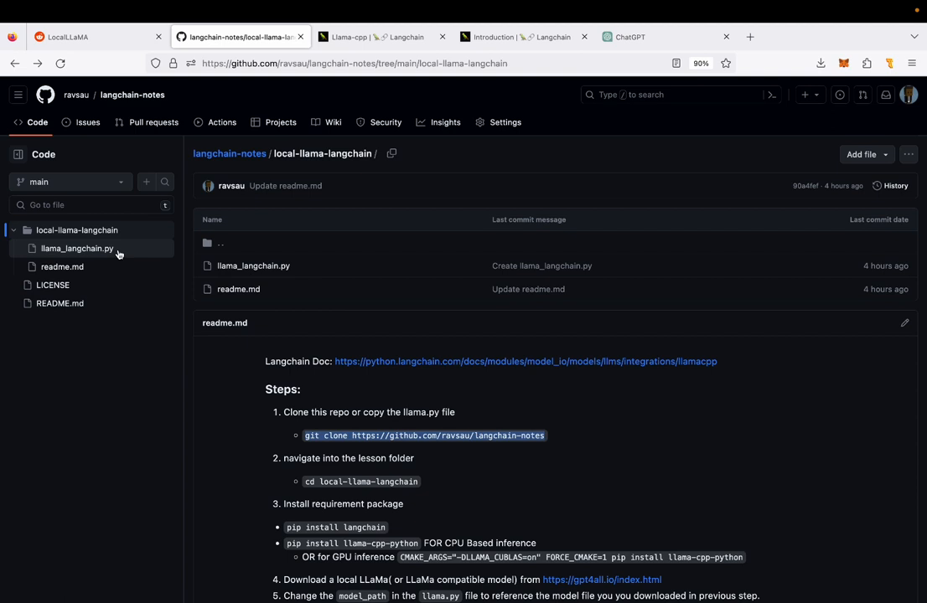
mouse_move(491, 426)
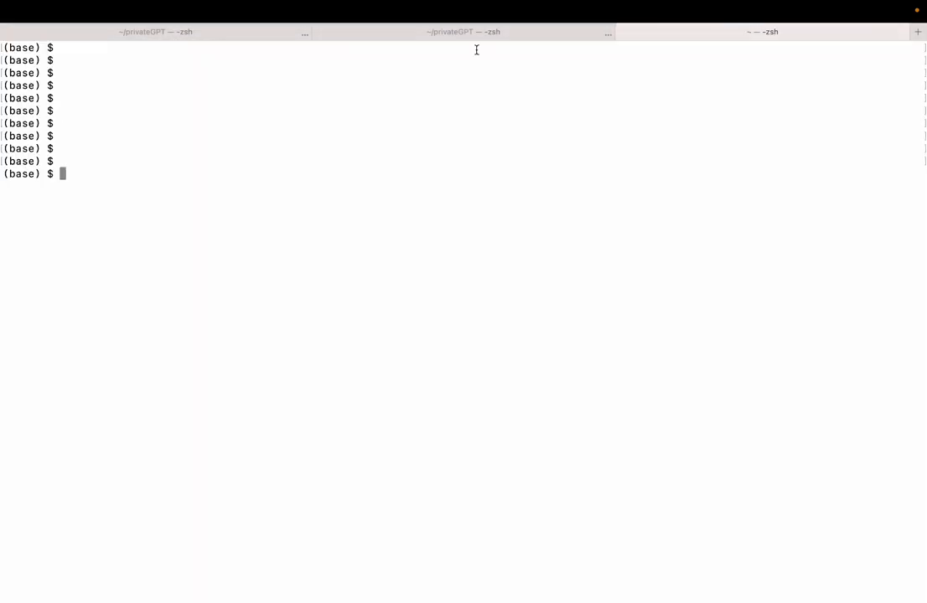
mouse_move(474, 106)
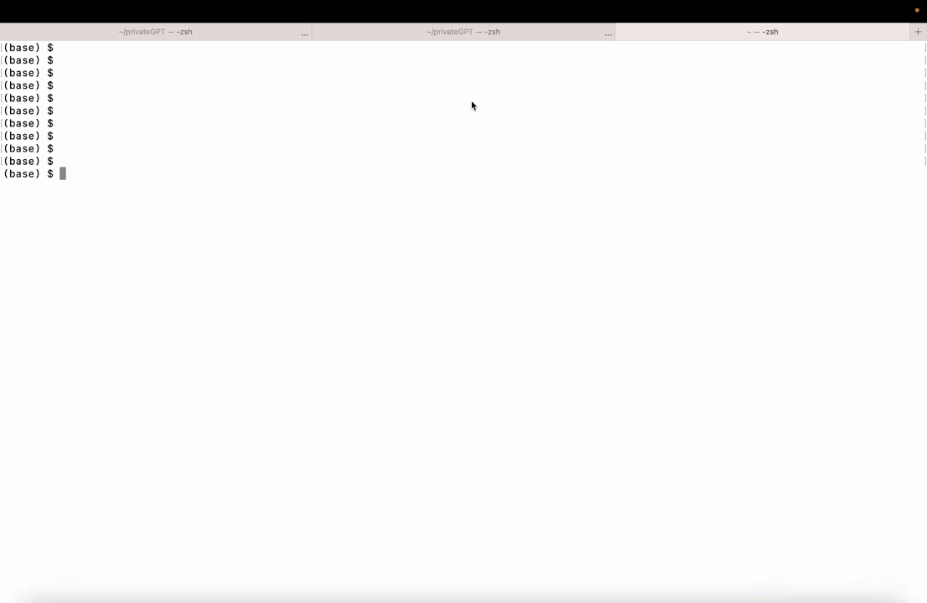
type("git clone https://github.com/ravsau/langchain-notes")
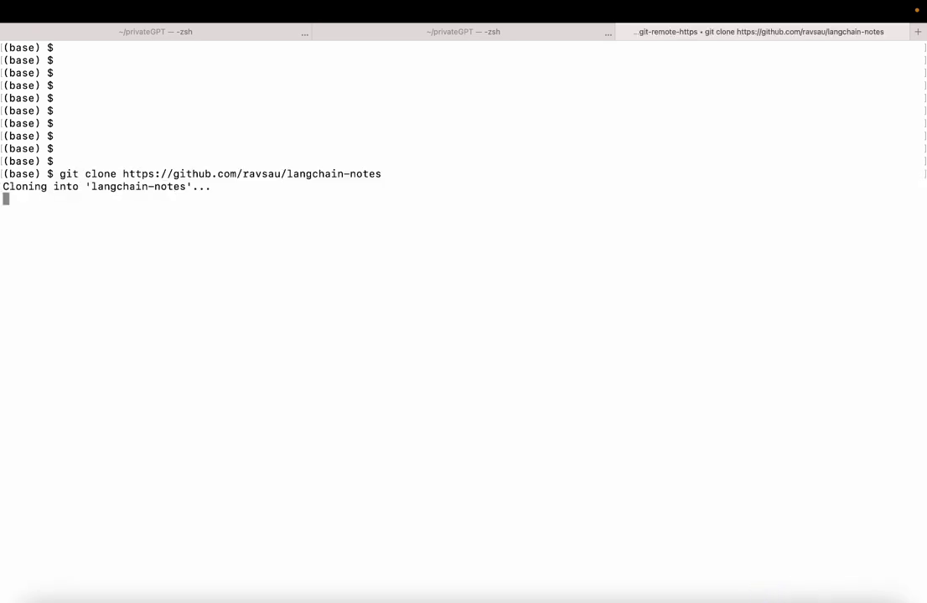
mouse_move(326, 179)
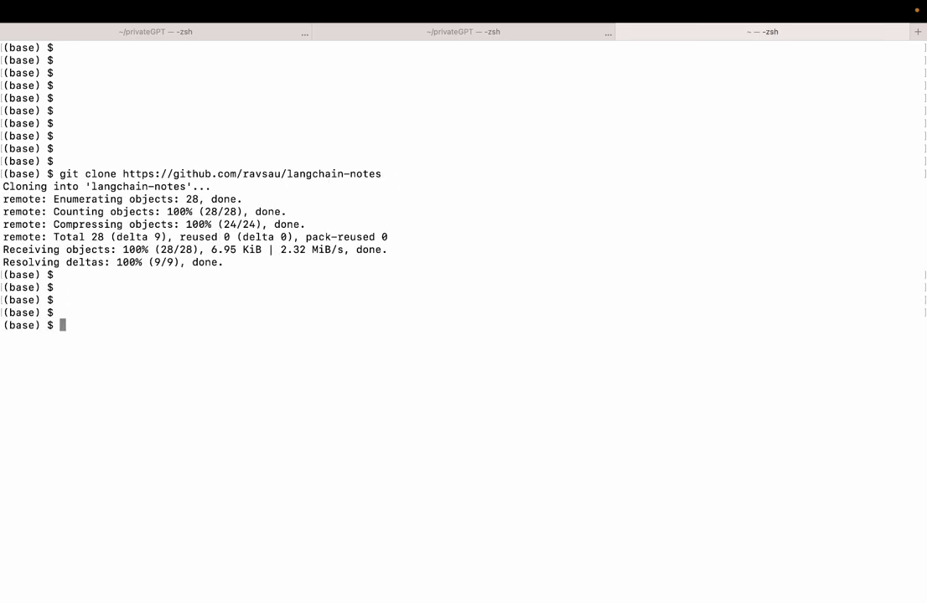
mouse_move(381, 179)
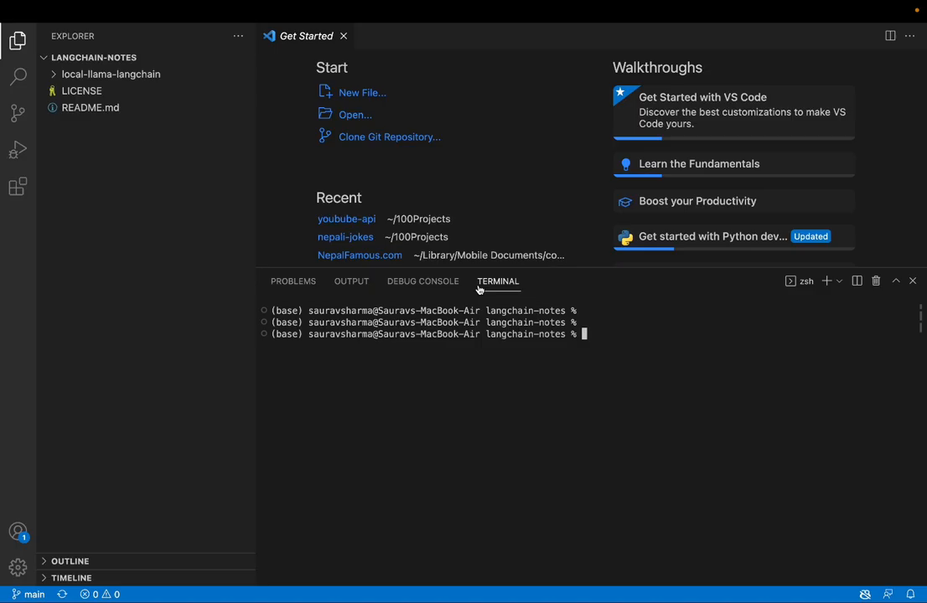
mouse_move(480, 288)
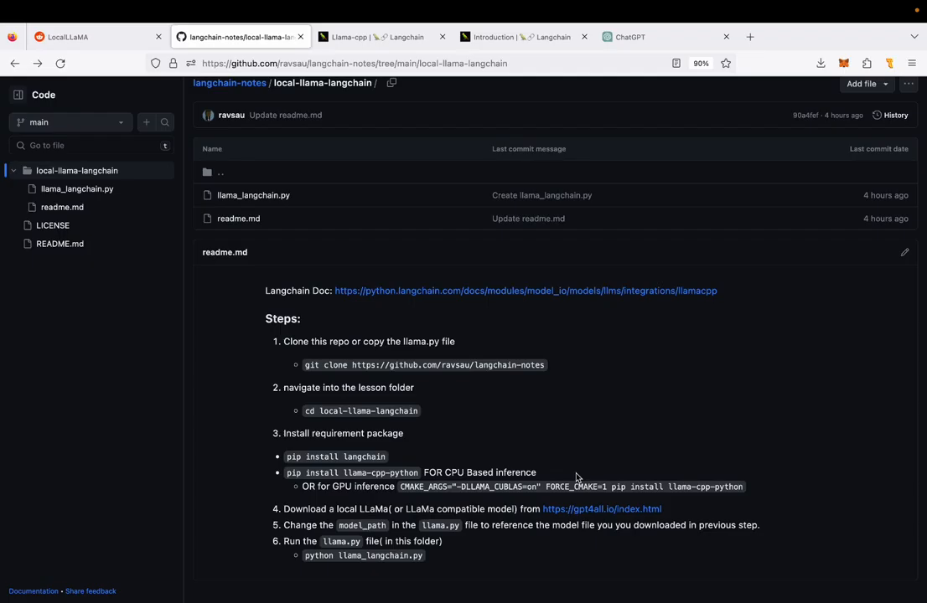
mouse_move(565, 466)
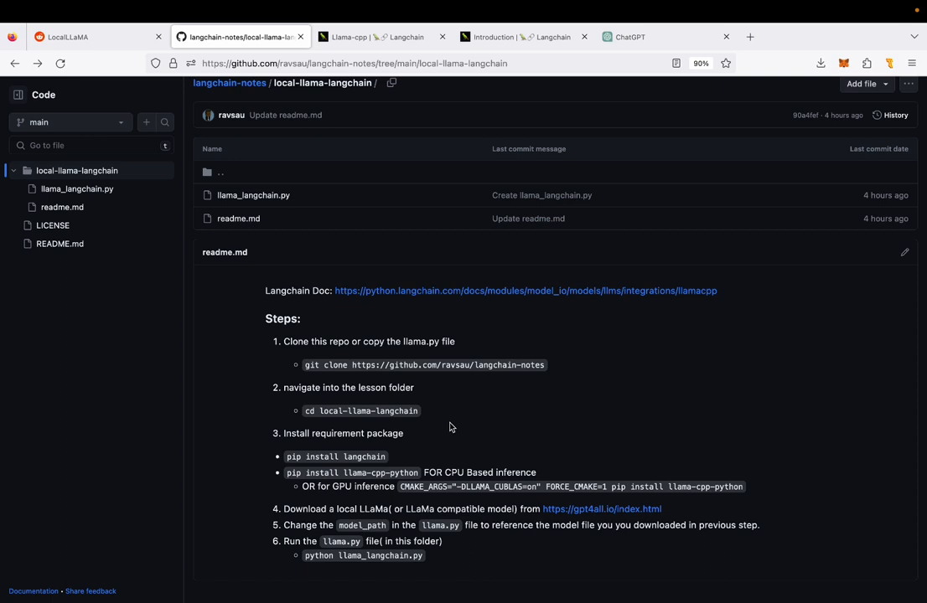
mouse_move(370, 428)
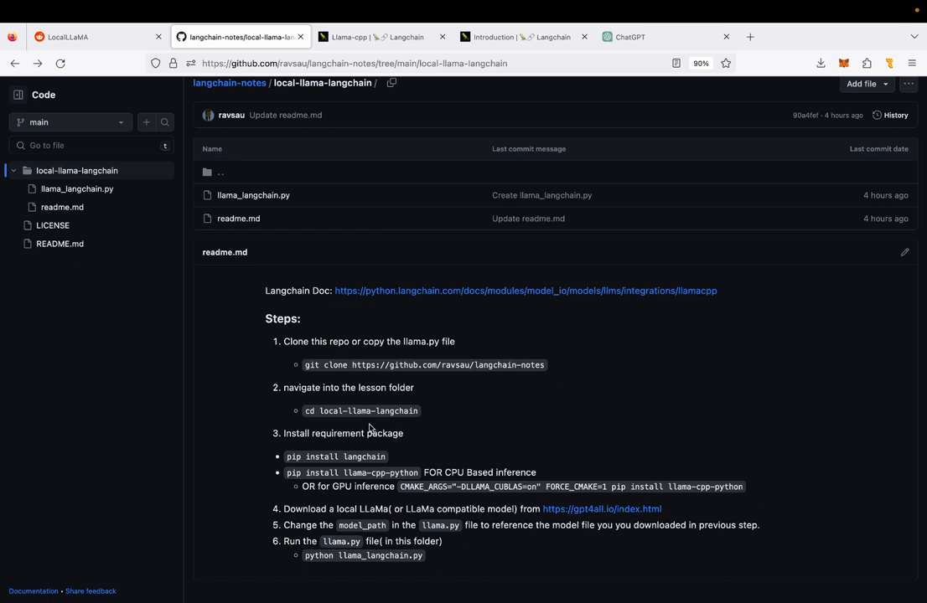
mouse_move(432, 432)
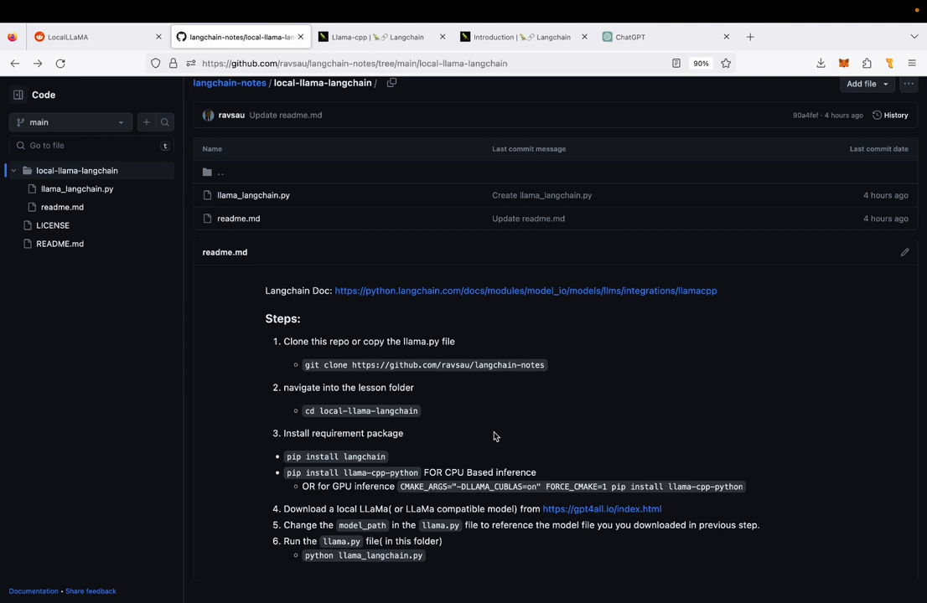
mouse_move(385, 461)
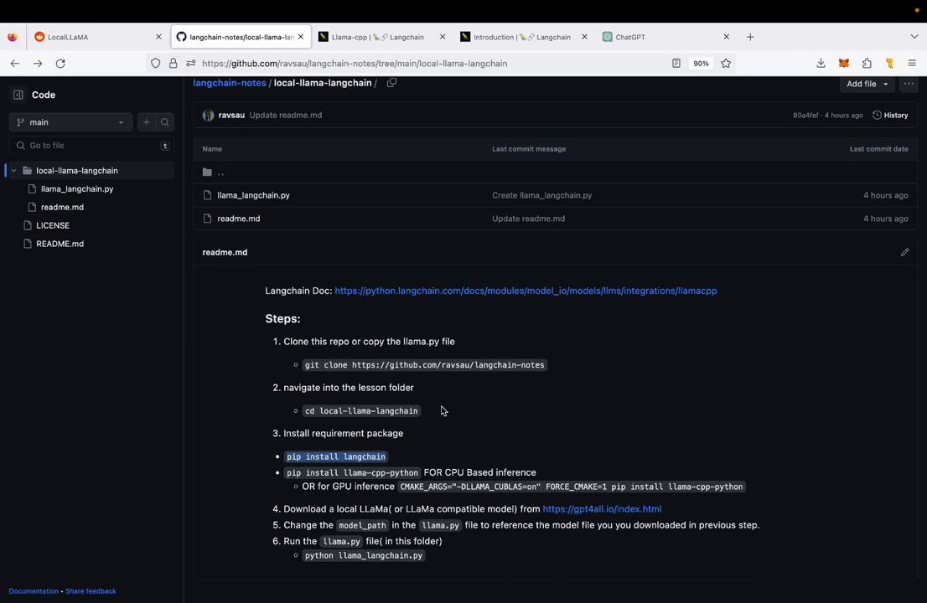
mouse_move(419, 472)
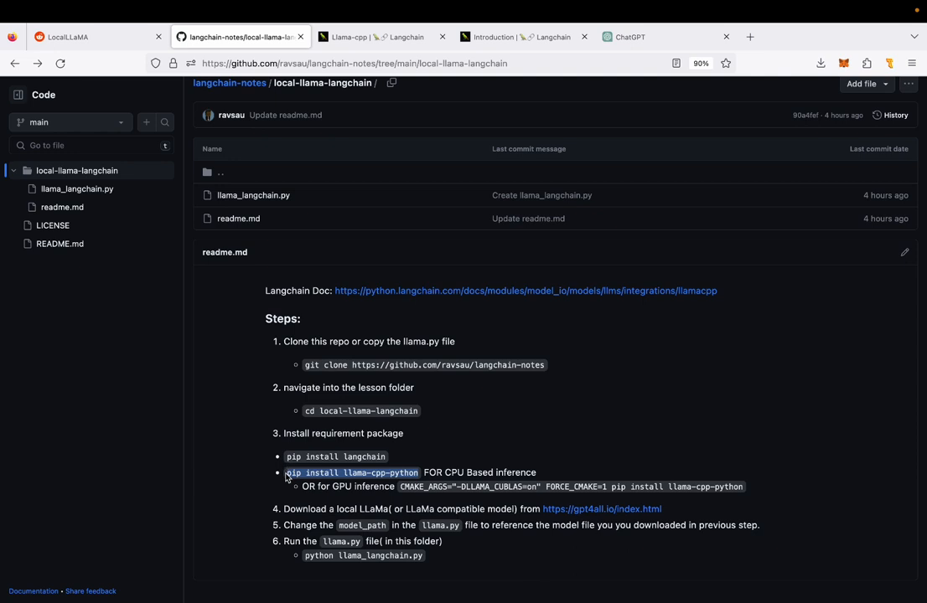
mouse_move(358, 488)
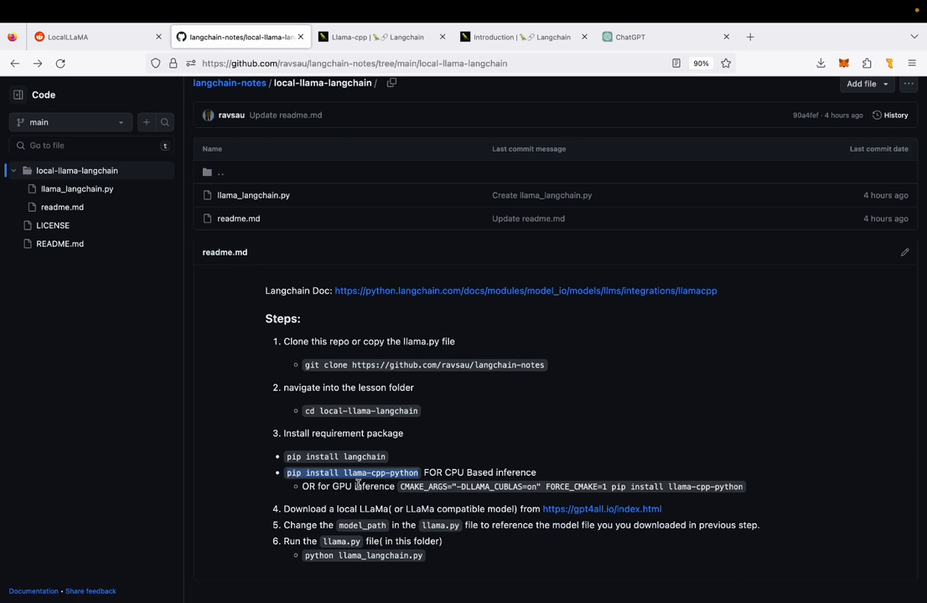
mouse_move(400, 487)
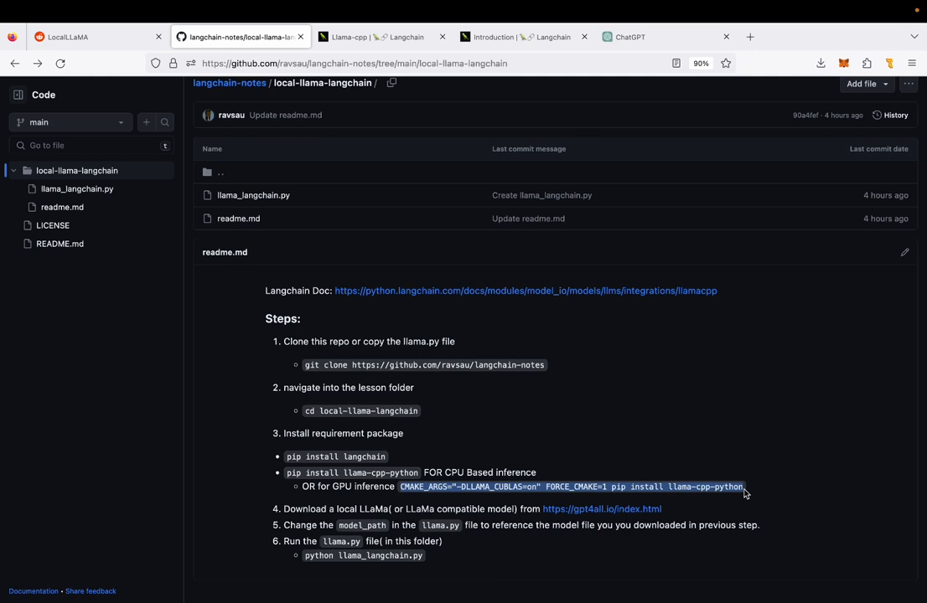
mouse_move(675, 480)
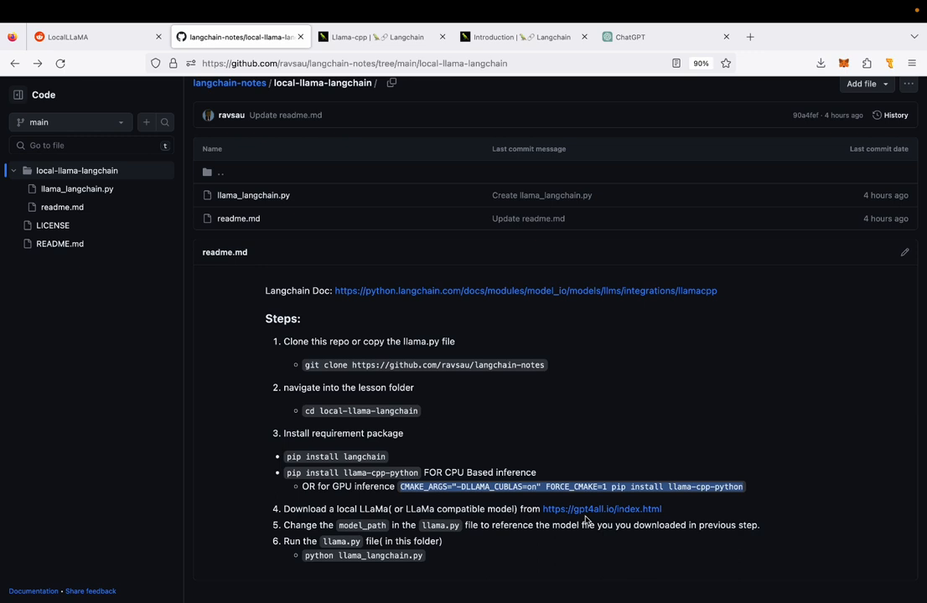
mouse_move(588, 520)
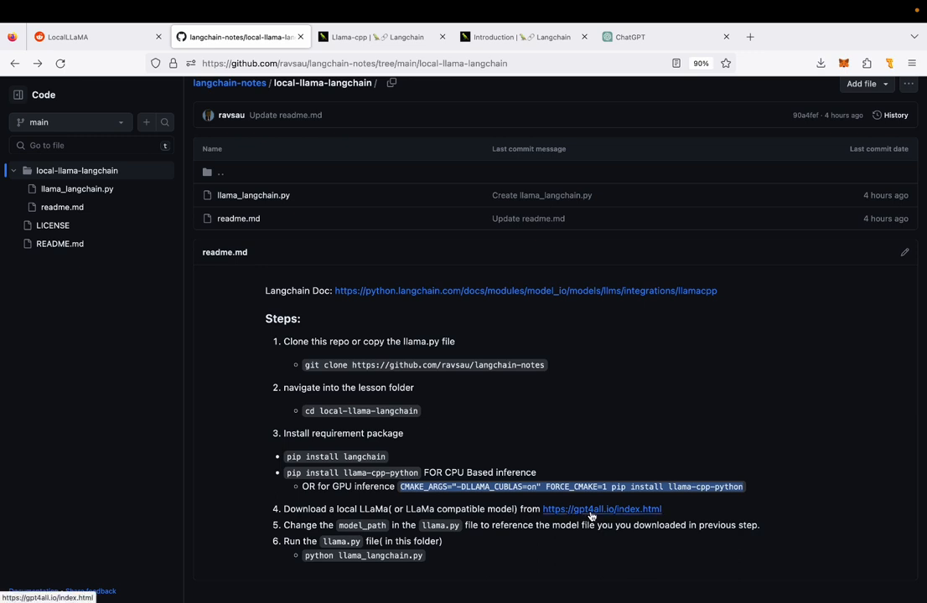
- Open the GPT4All site in a new tab and show its downloadable models list
right_click(602, 510)
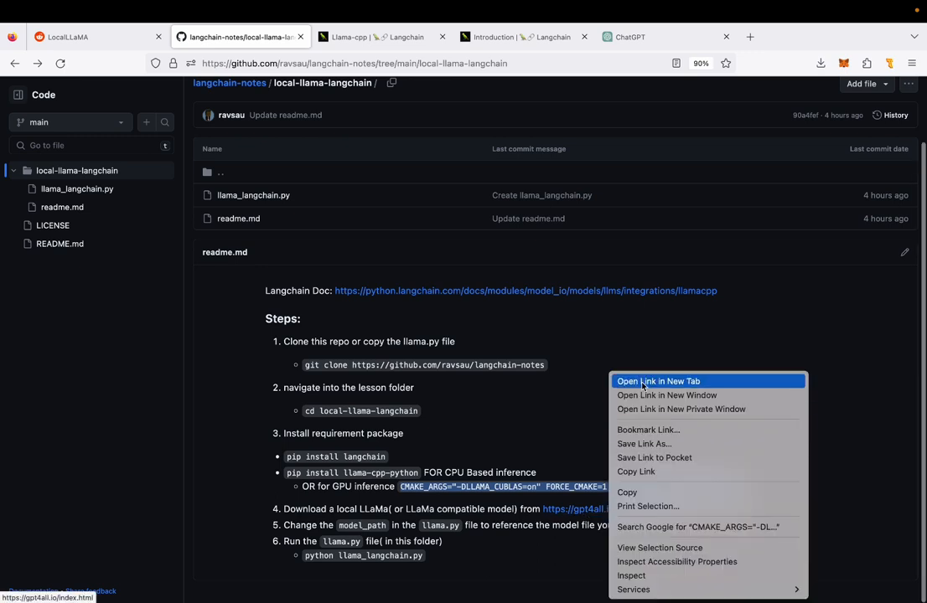
left_click(663, 381)
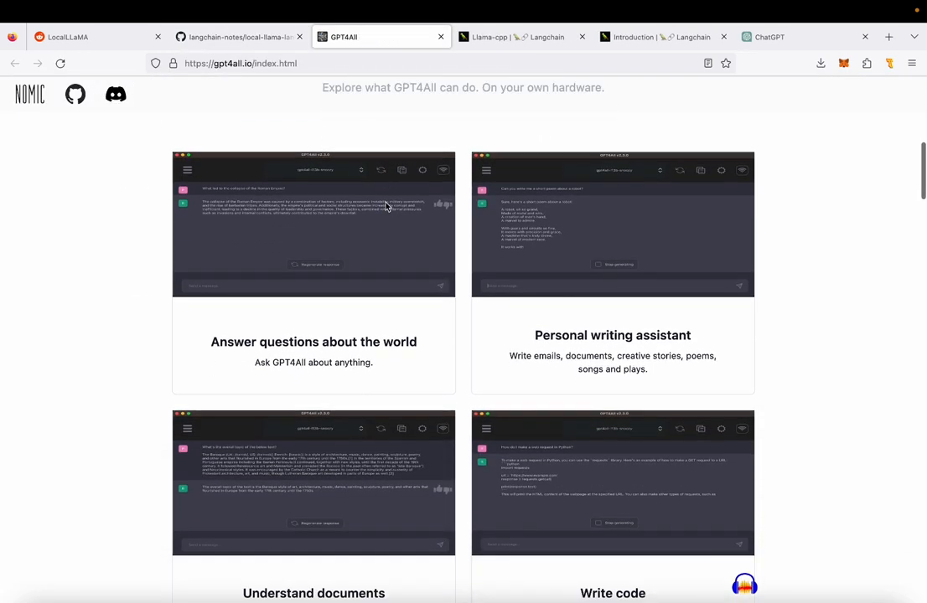
scroll("down", 3)
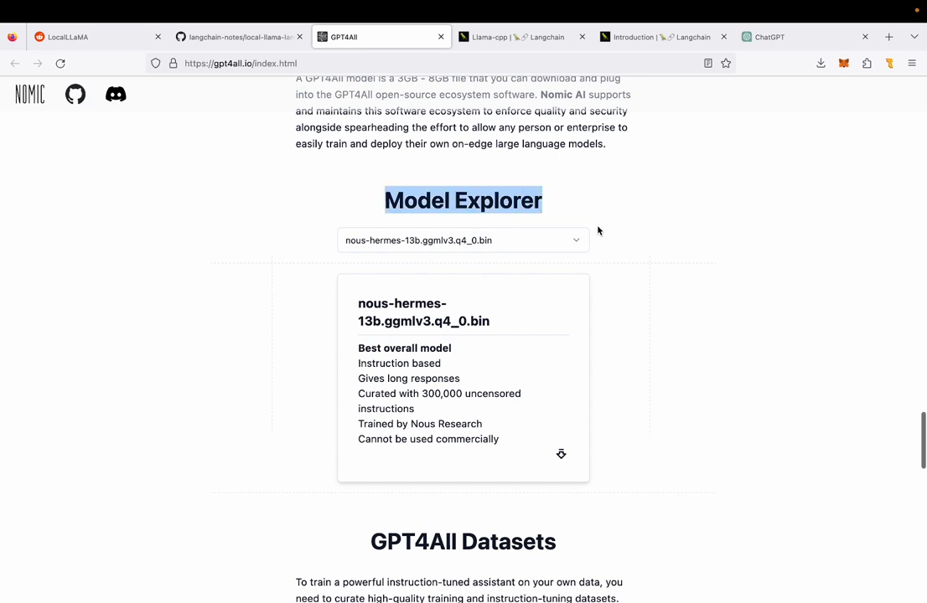
left_click(461, 240)
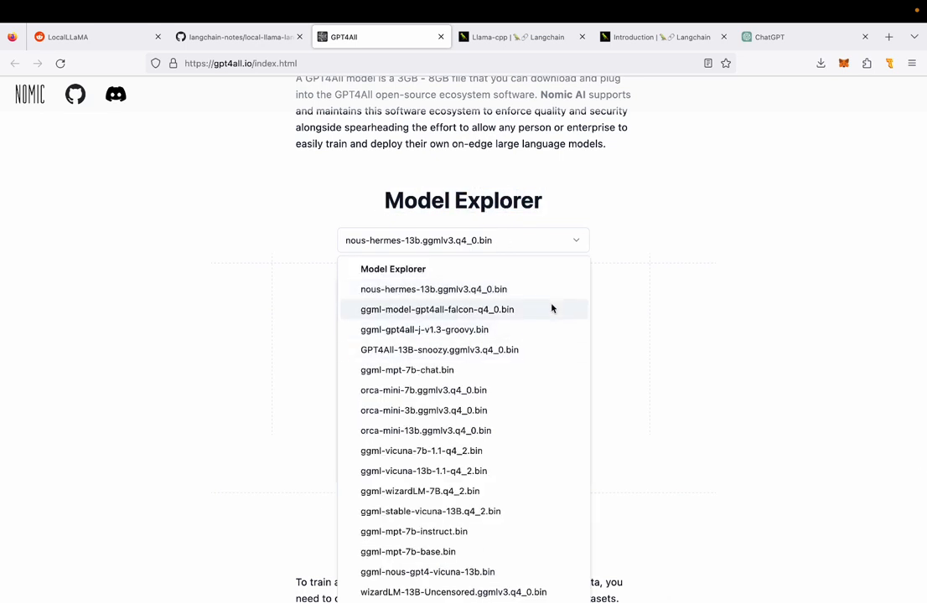
mouse_move(494, 349)
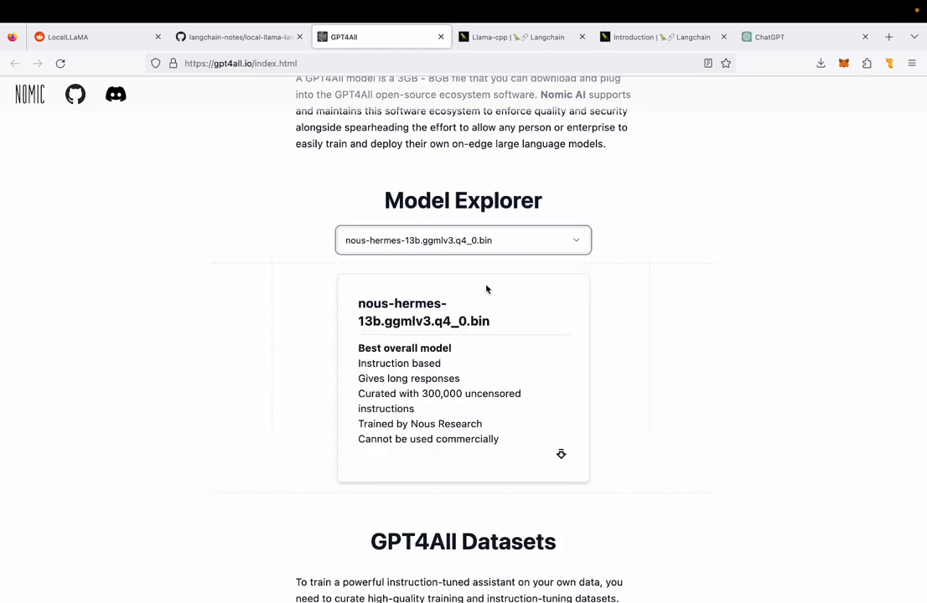
mouse_move(501, 260)
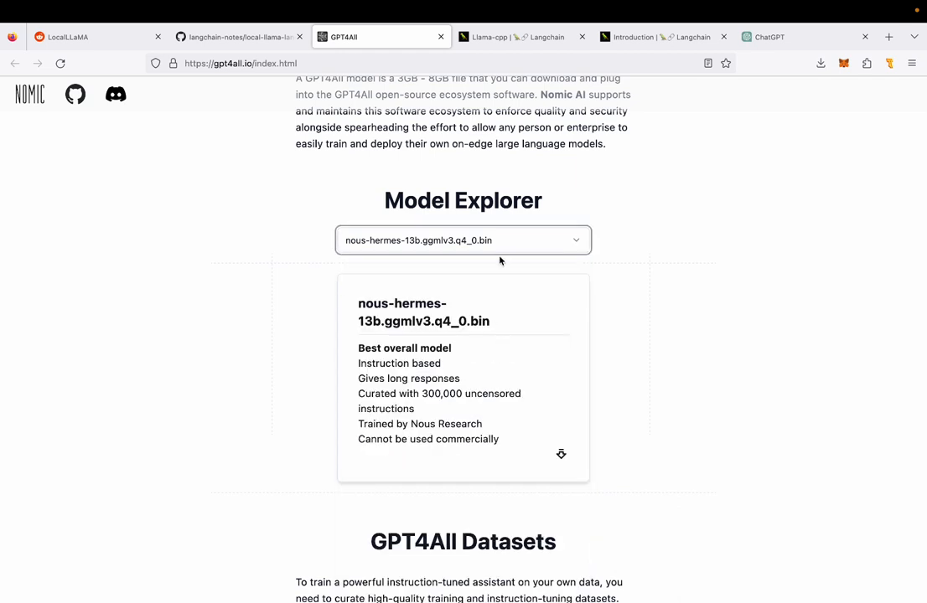
mouse_move(516, 249)
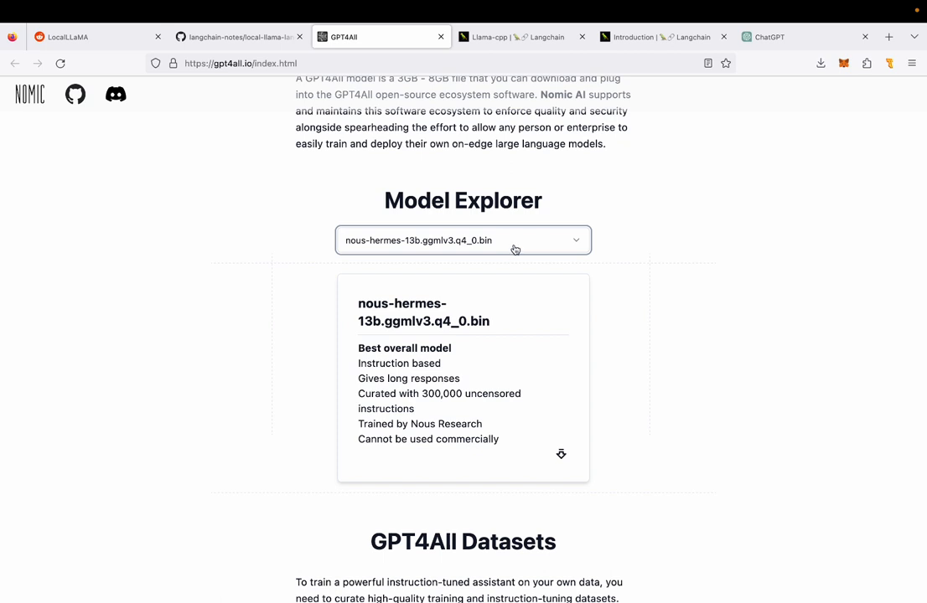
mouse_move(384, 252)
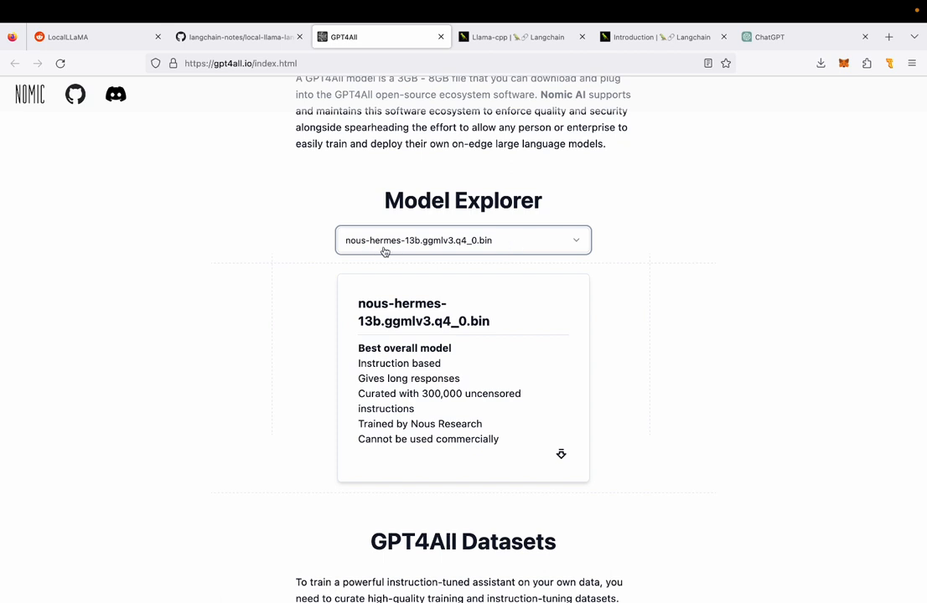
mouse_move(382, 250)
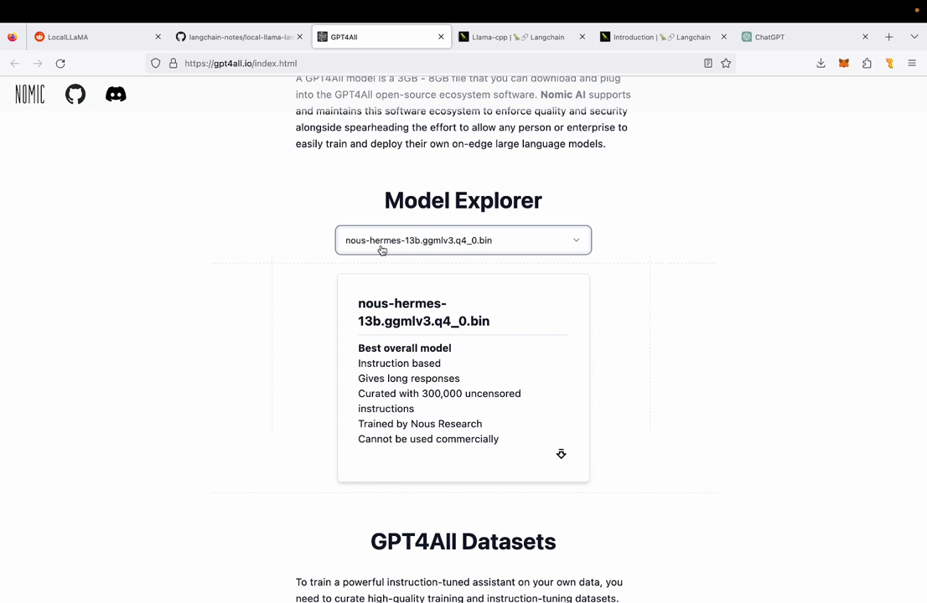
mouse_move(420, 247)
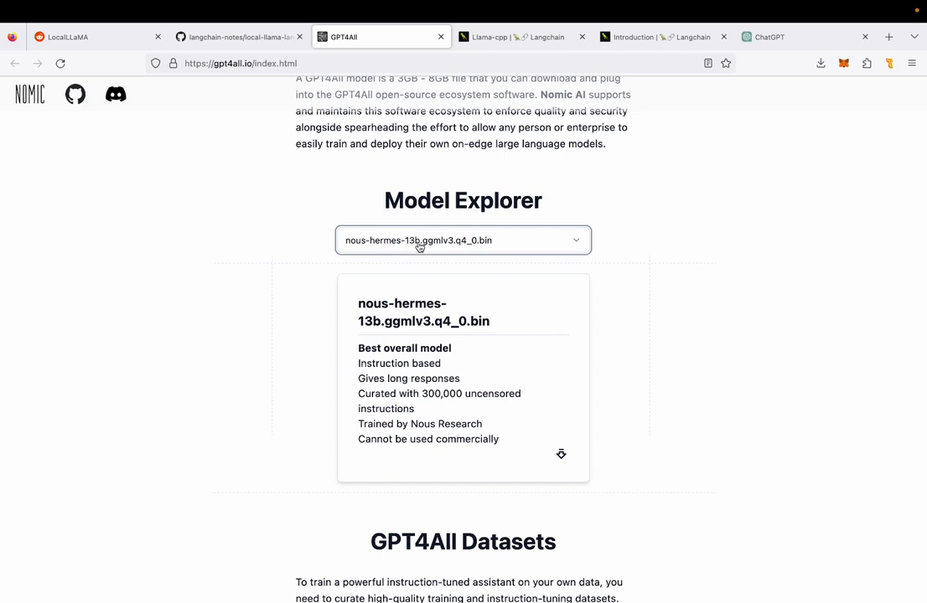
mouse_move(454, 252)
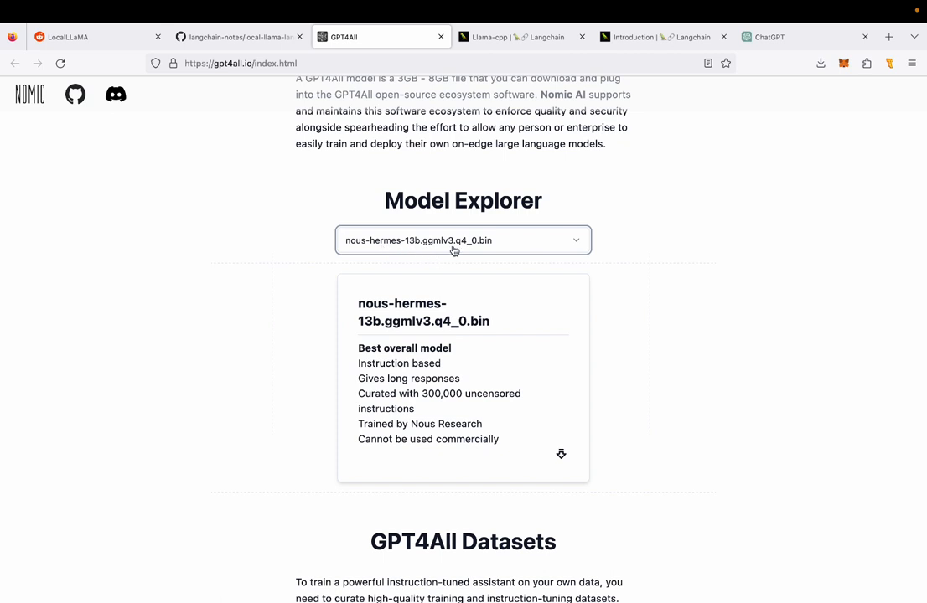
- Start downloading the nous-hermes-13b model, then cancel it from the downloads panel
left_click(561, 454)
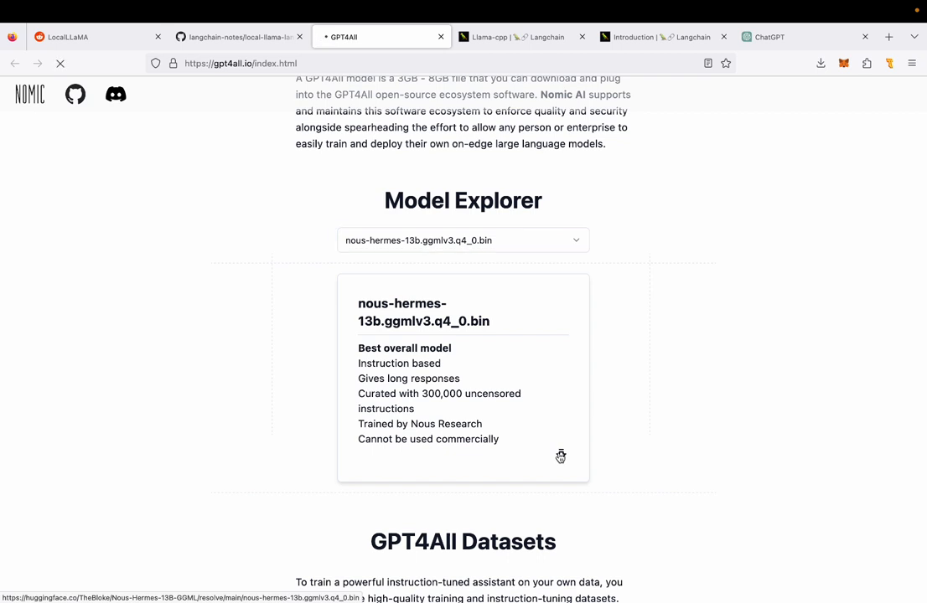
left_click(820, 64)
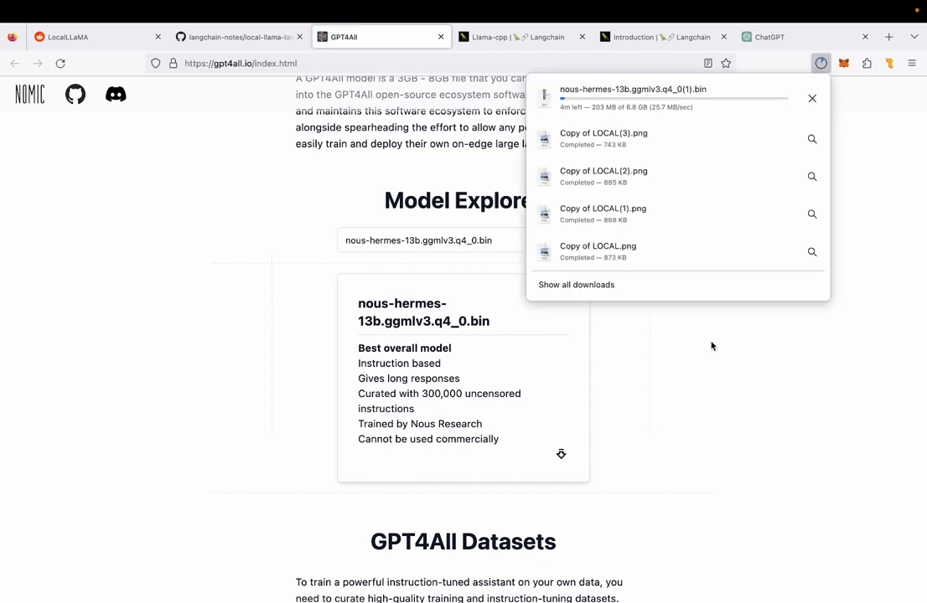
left_click(812, 98)
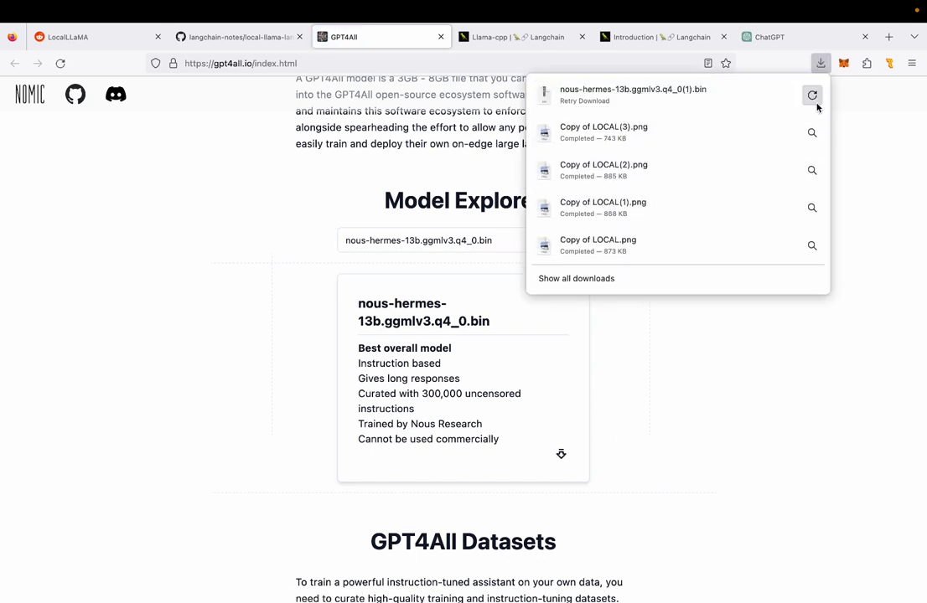
- Return to the langchain-notes GitHub tab showing the six-step readme
left_click(234, 36)
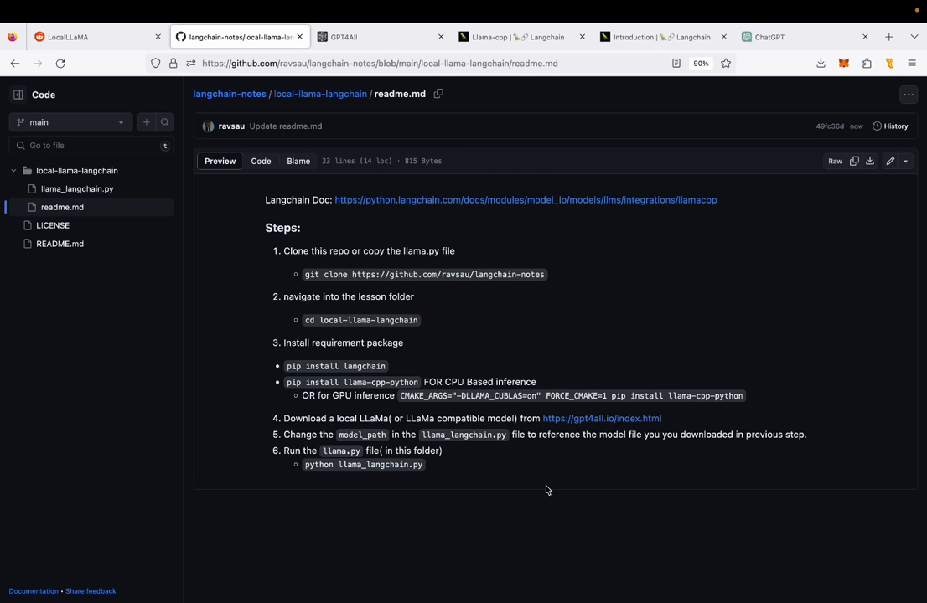
mouse_move(490, 453)
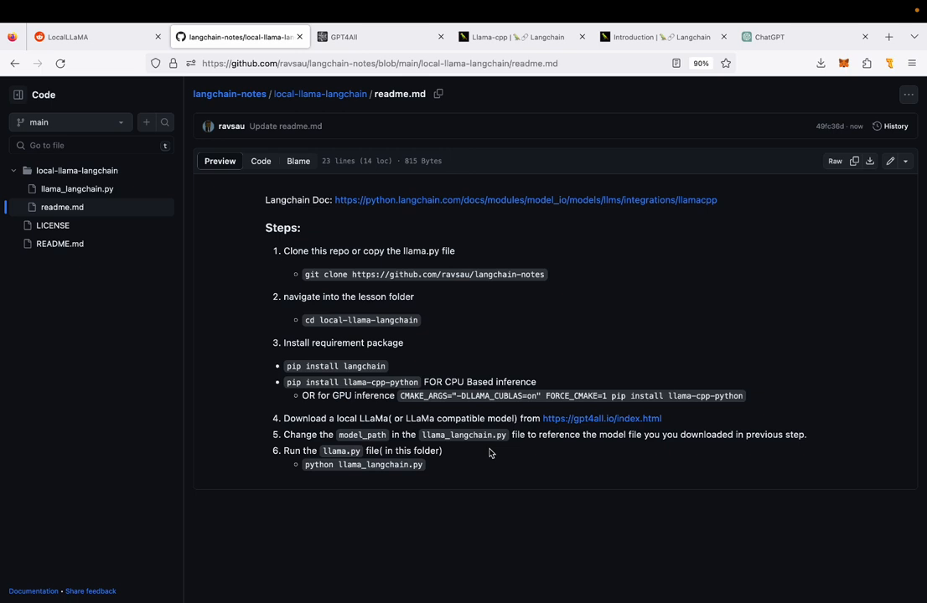
mouse_move(88, 198)
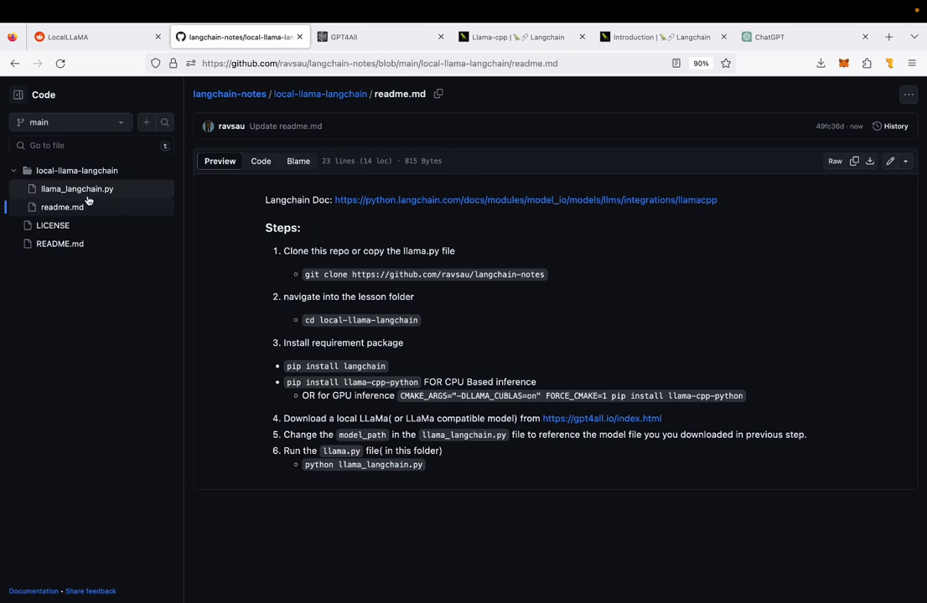
mouse_move(112, 198)
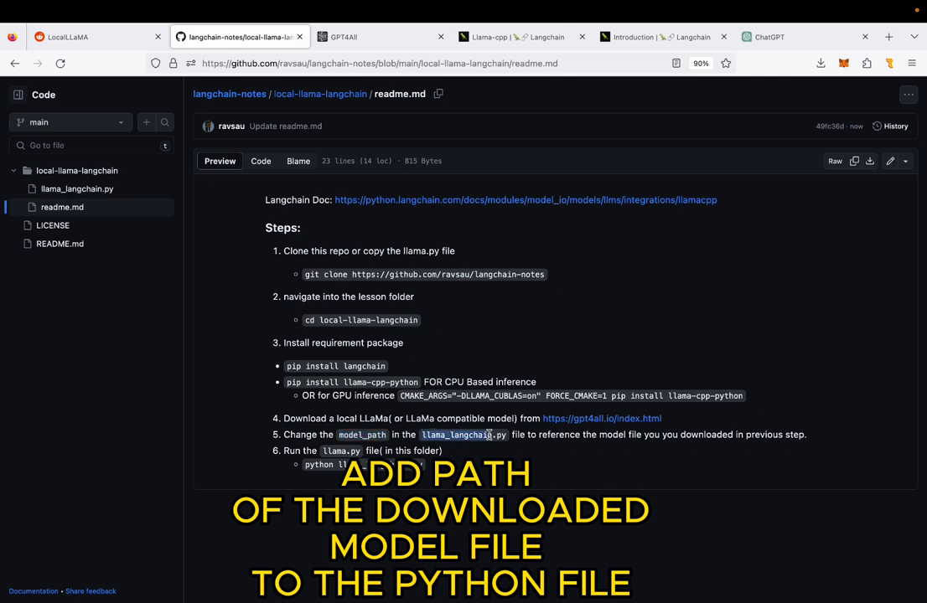
mouse_move(508, 440)
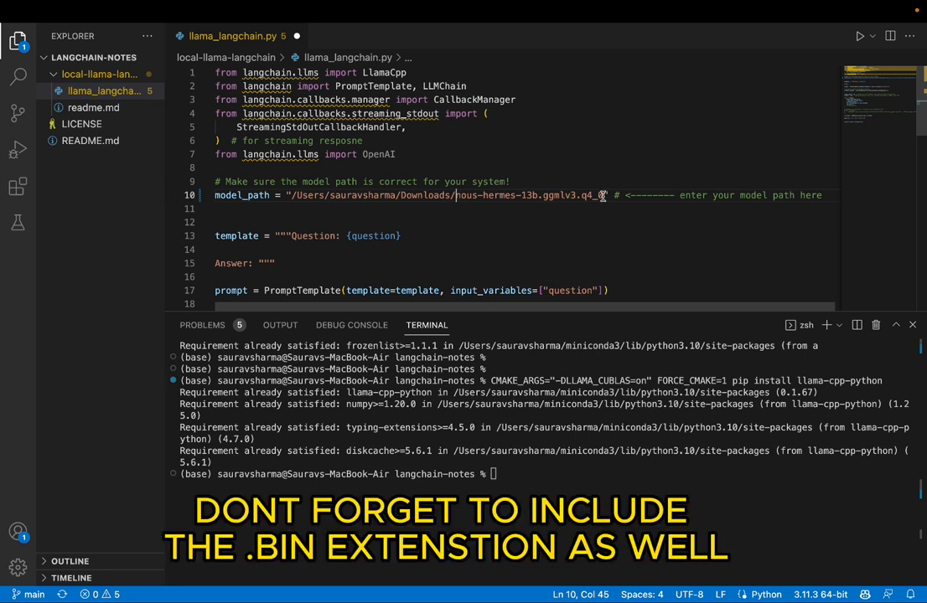
- Edit model_path on line 10 to the nous-hermes-13b model file in Downloads
left_click(273, 202)
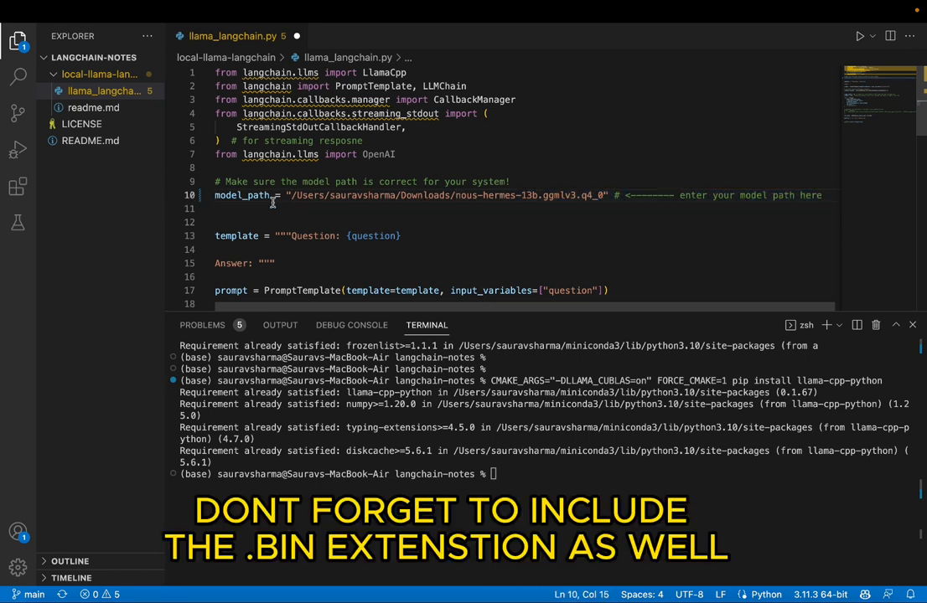
mouse_move(270, 199)
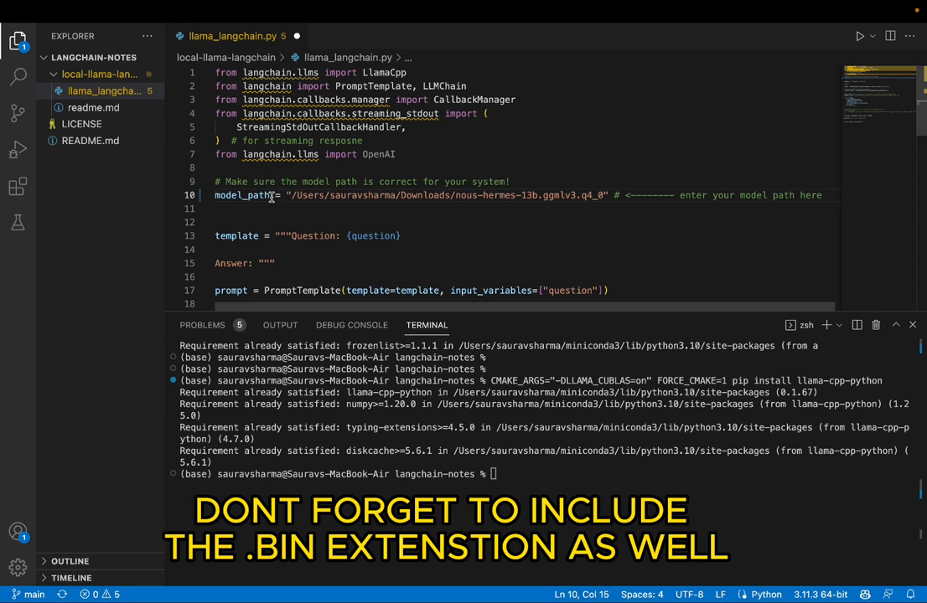
double_click(243, 195)
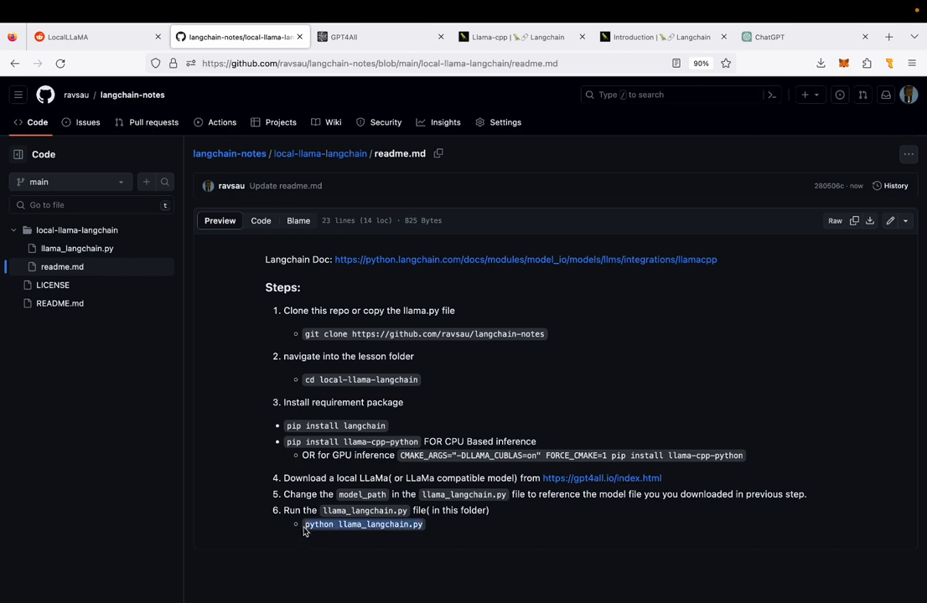
mouse_move(421, 538)
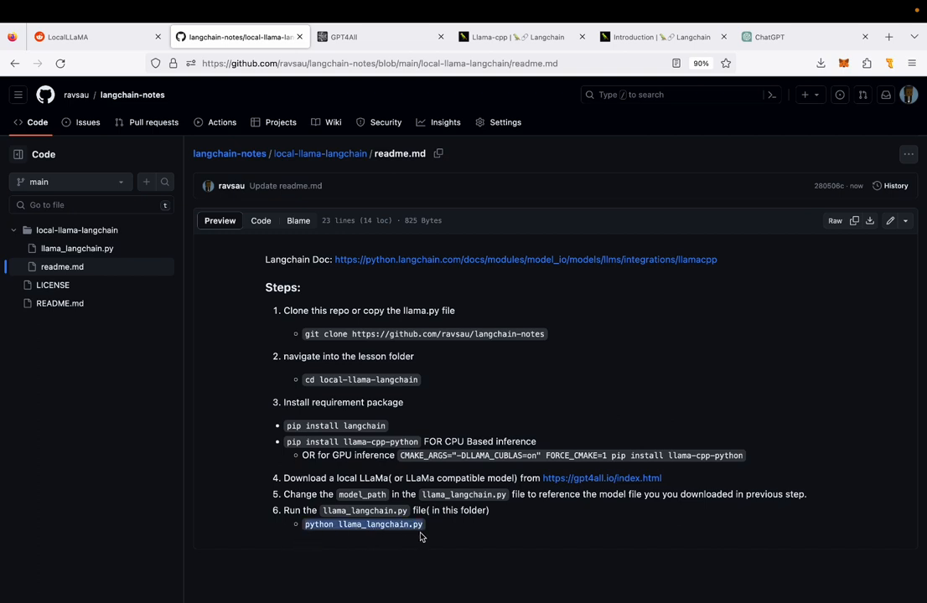
mouse_move(406, 543)
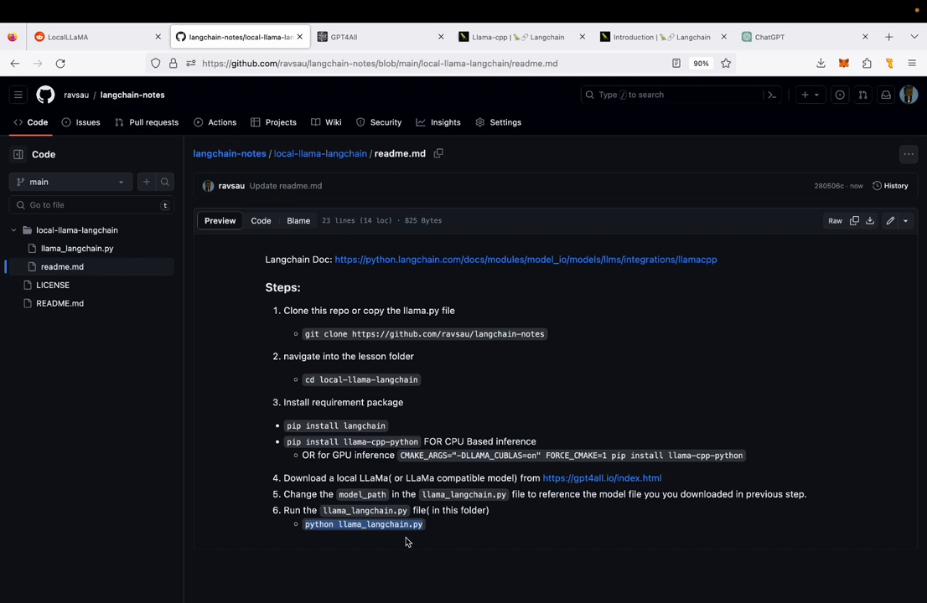
mouse_move(405, 286)
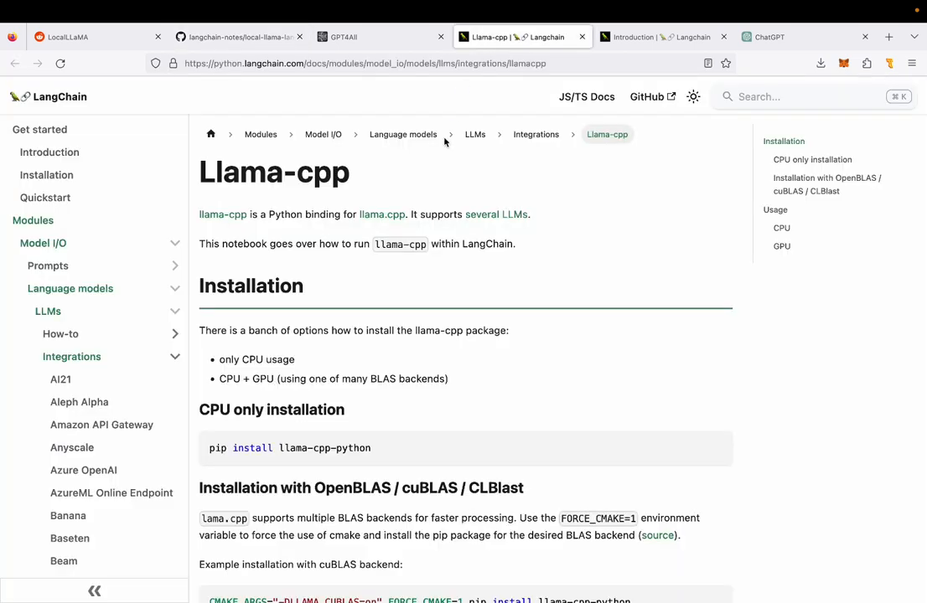
mouse_move(399, 159)
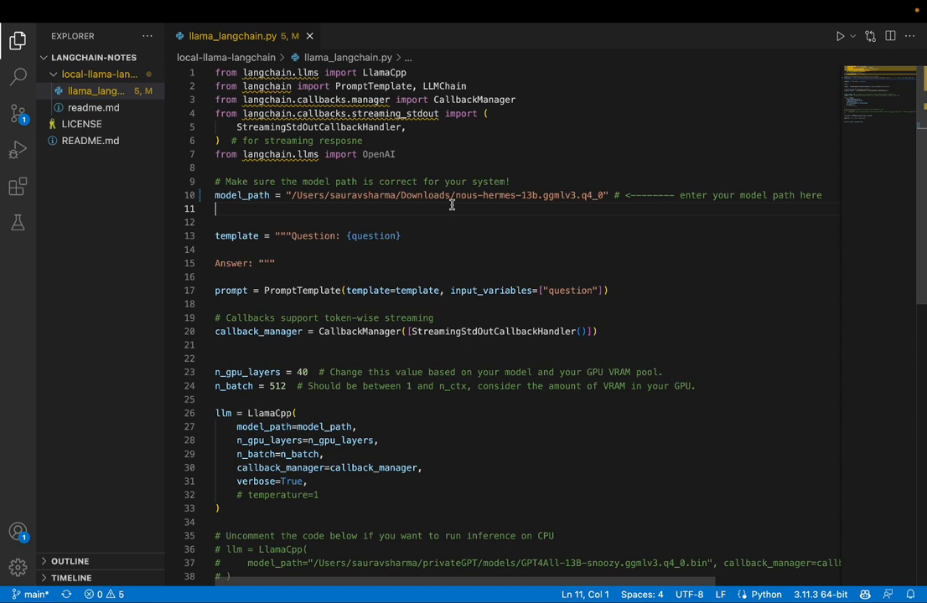
- Walk through the imports, PromptTemplate, and n_gpu_layers/n_batch settings in llama_langchain.py
left_click(396, 154)
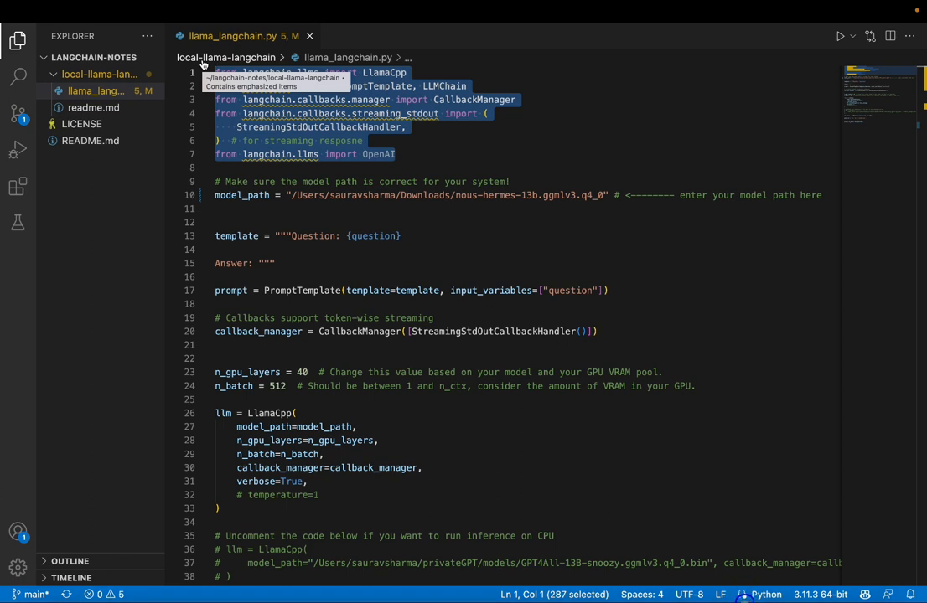
left_click(293, 209)
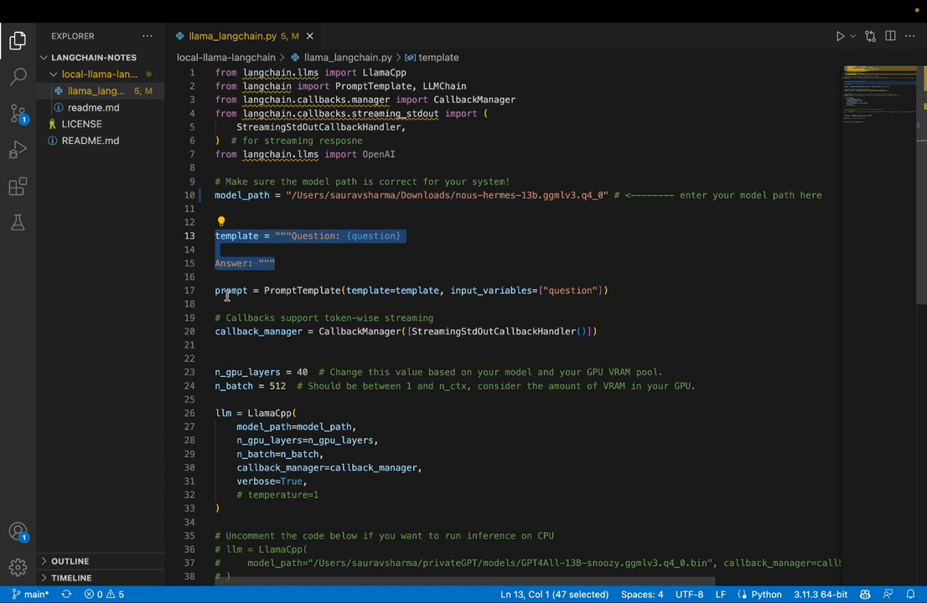
double_click(302, 291)
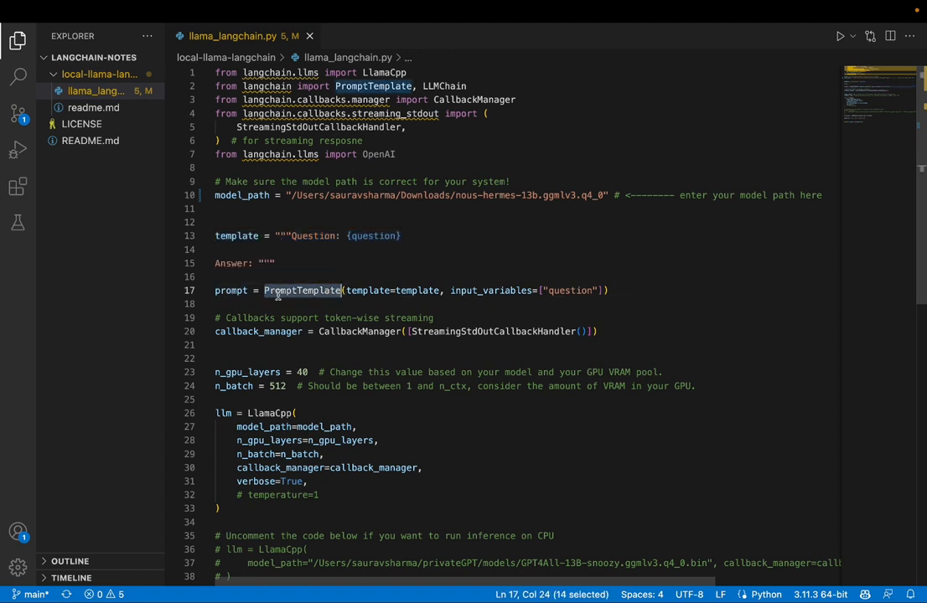
left_click_drag(264, 290, 534, 290)
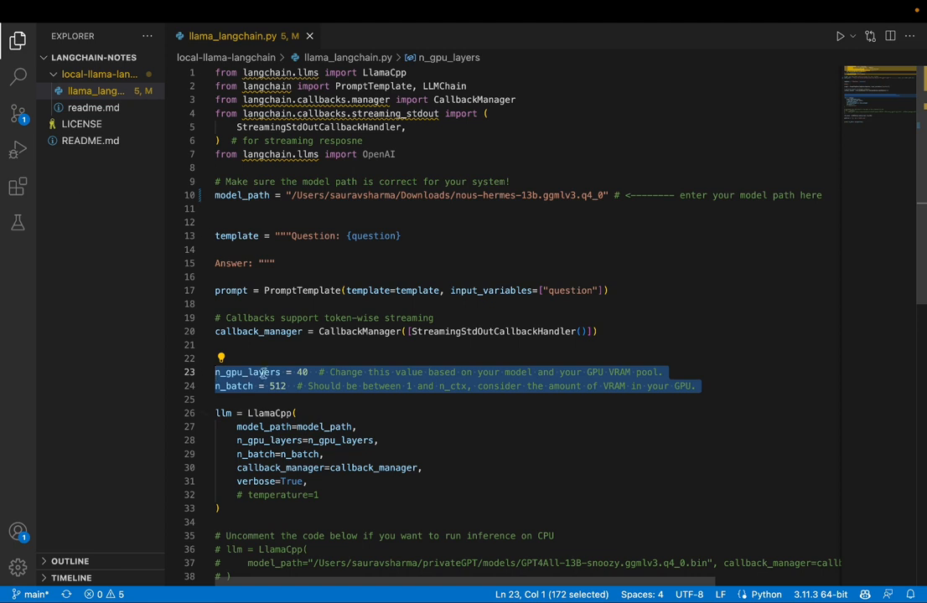
mouse_move(299, 389)
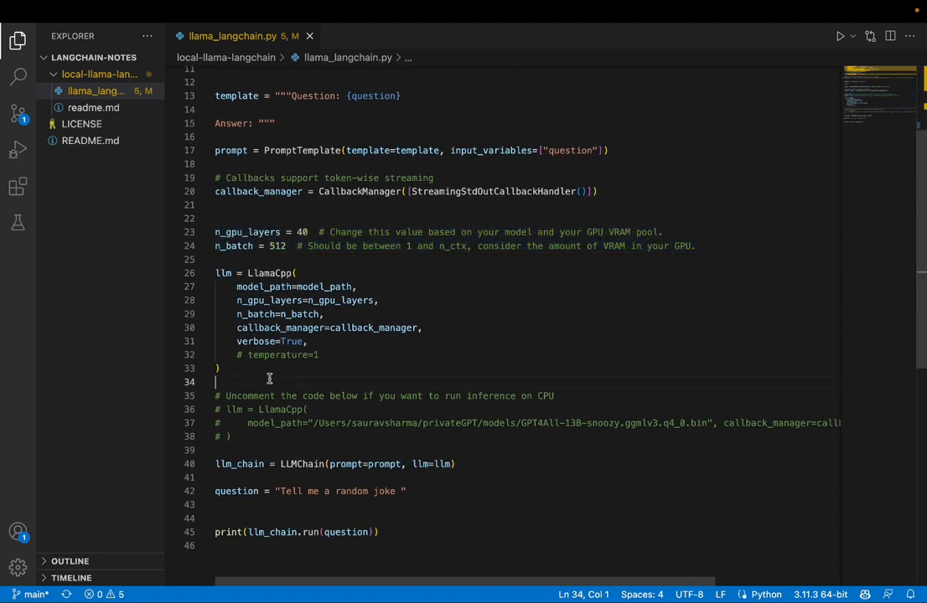
- Review the LlamaCpp configuration, LLMChain, question and final print, then open the Terminal menu
left_click_drag(214, 273, 220, 368)
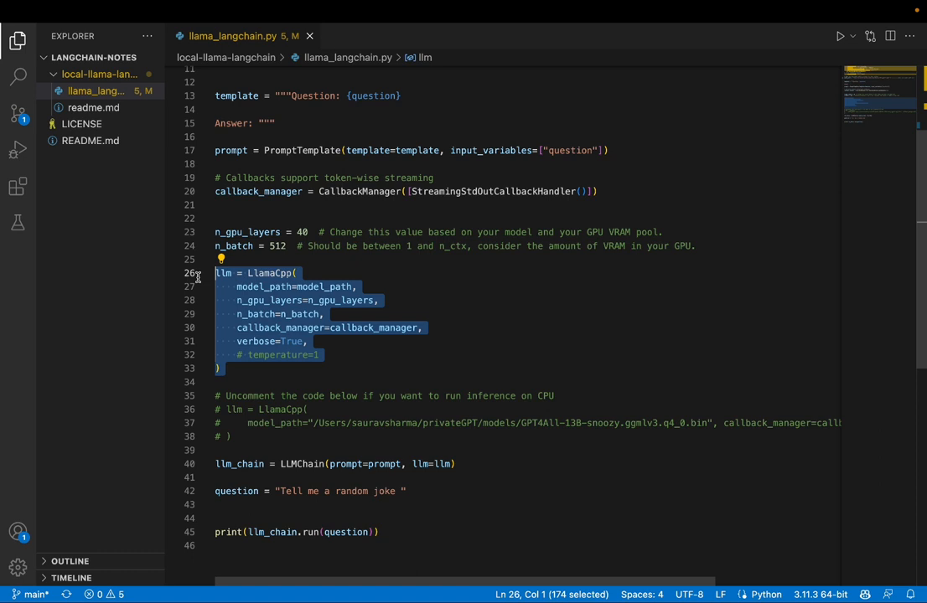
left_click(268, 300)
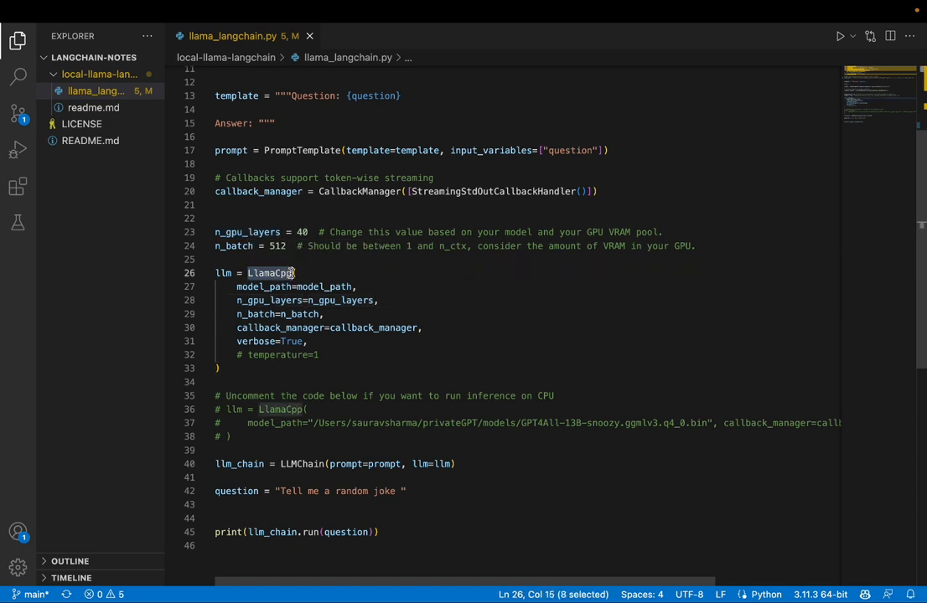
mouse_move(269, 272)
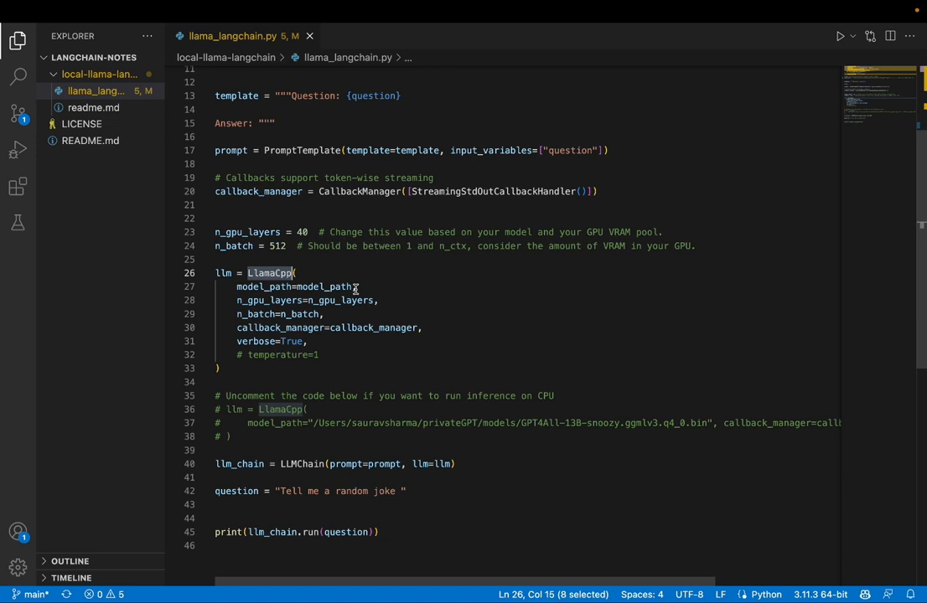
left_click(327, 313)
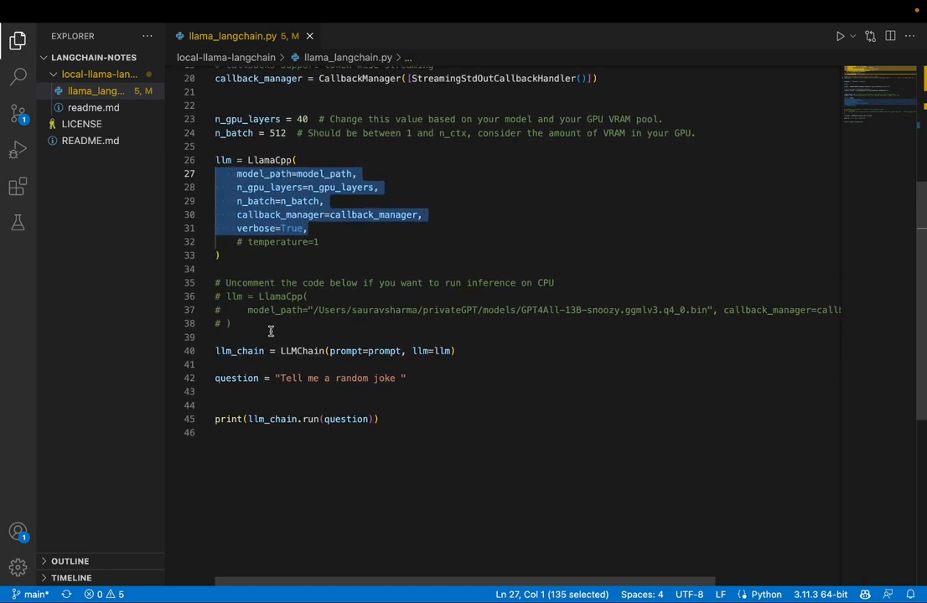
mouse_move(230, 349)
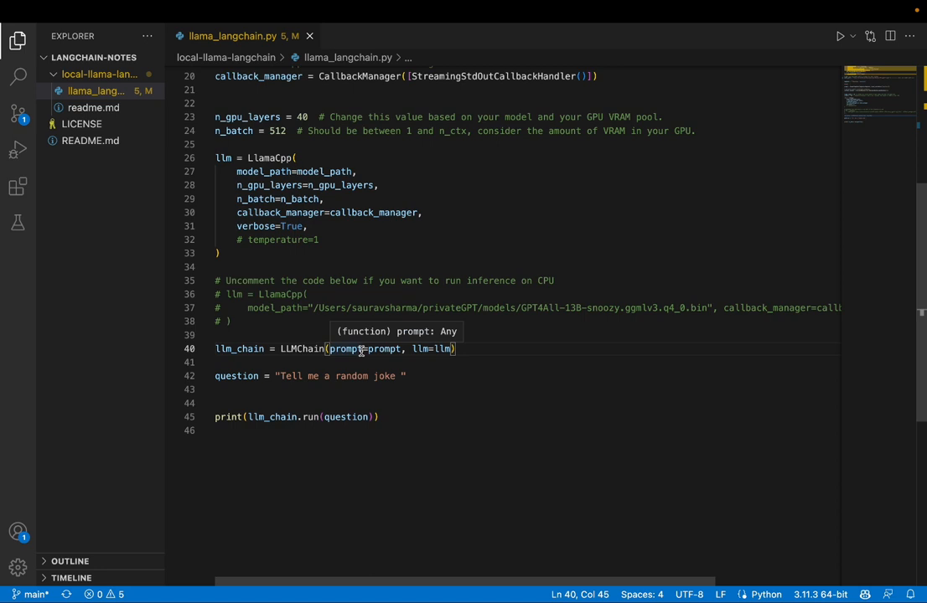
mouse_move(427, 360)
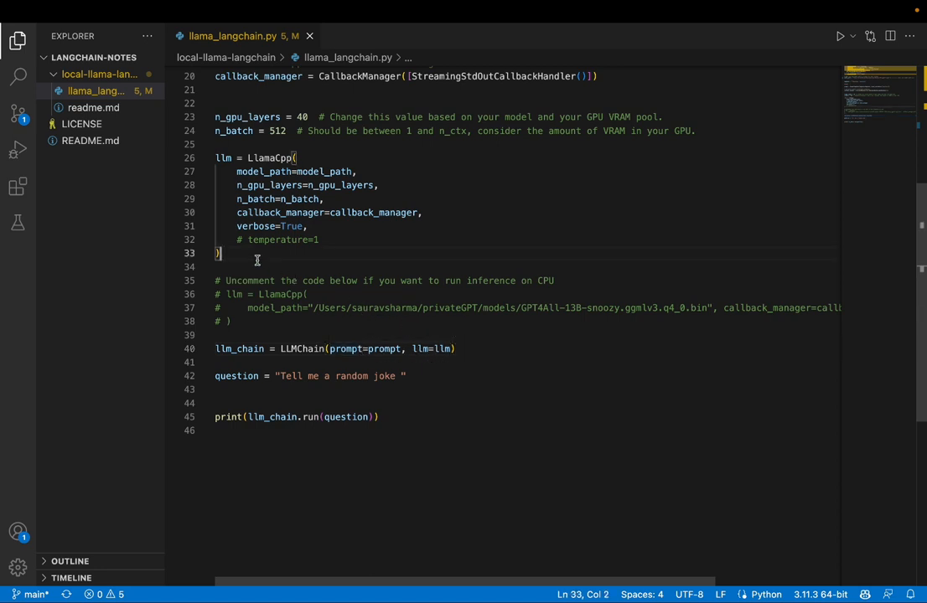
left_click_drag(214, 158, 222, 253)
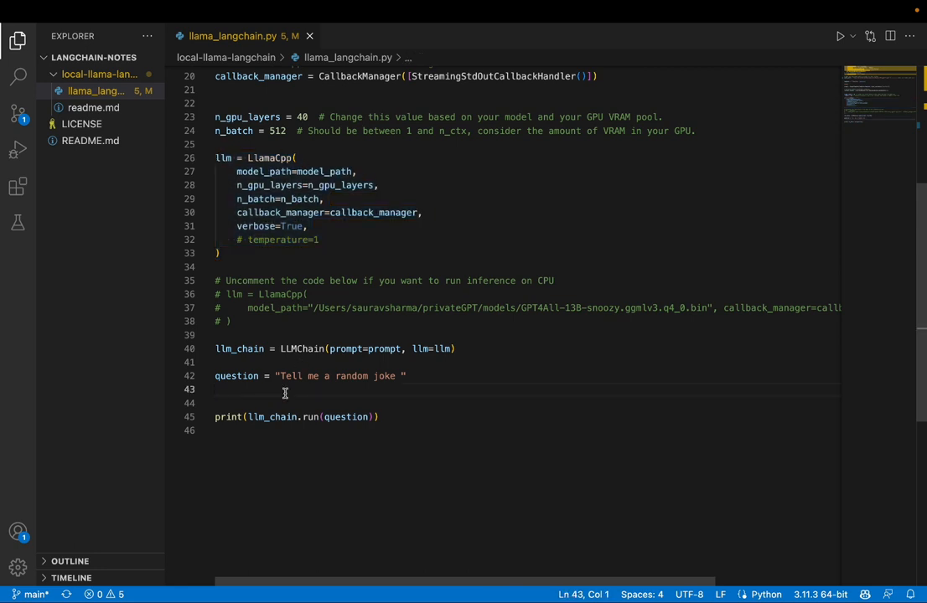
mouse_move(306, 393)
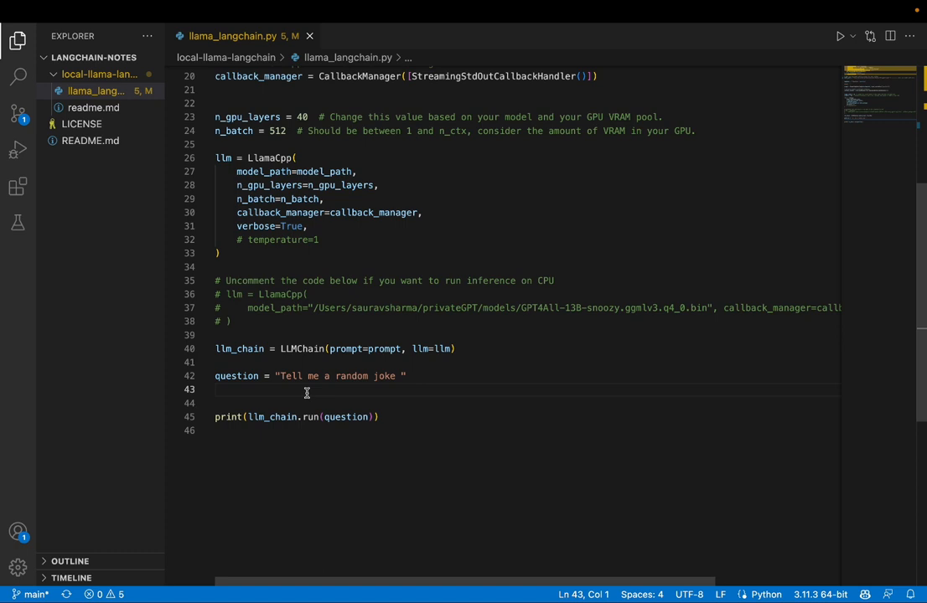
left_click(238, 431)
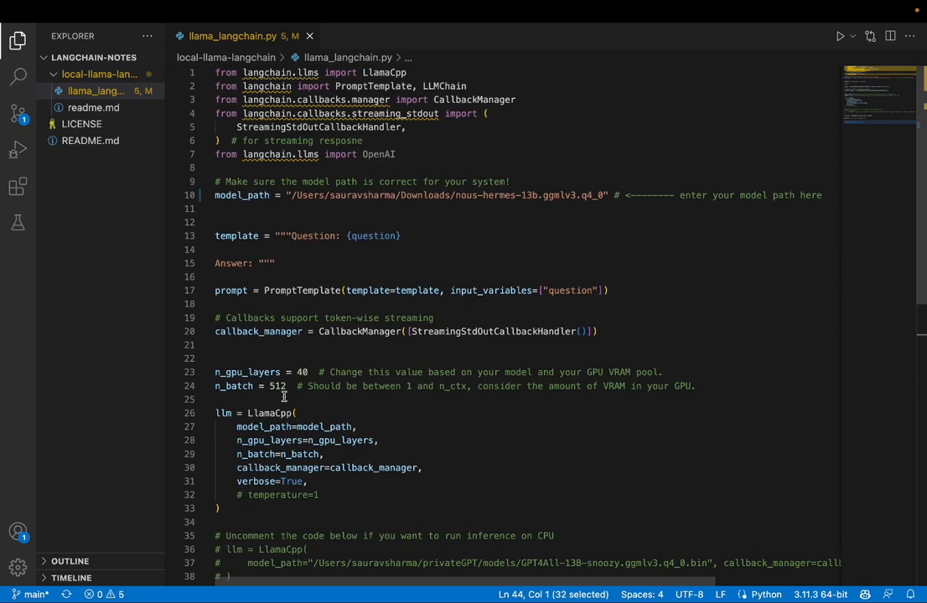
scroll("down", 3)
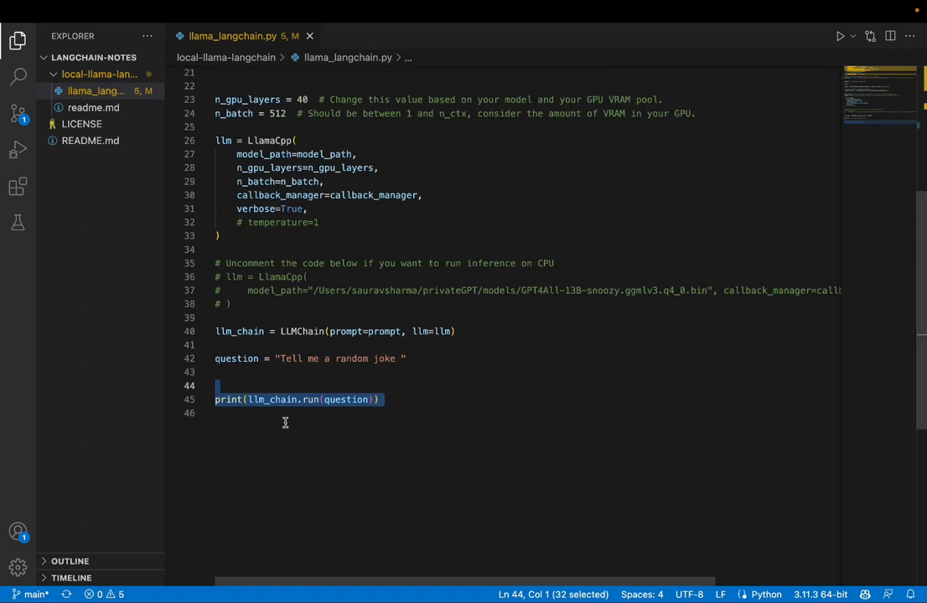
left_click(269, 11)
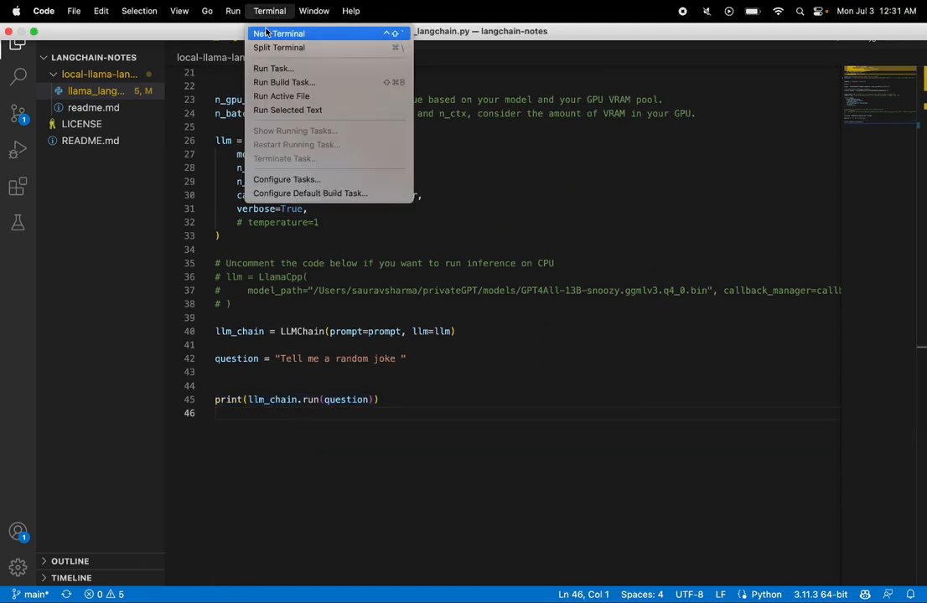
- Open a new terminal, cd into local-llama-langchain, and run python llama_langchain.py
left_click(279, 32)
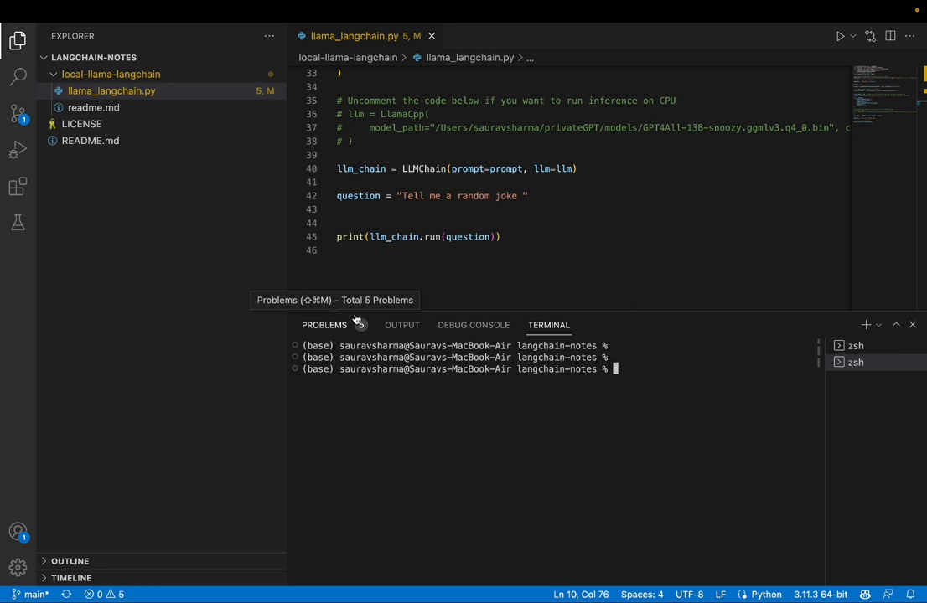
mouse_move(149, 87)
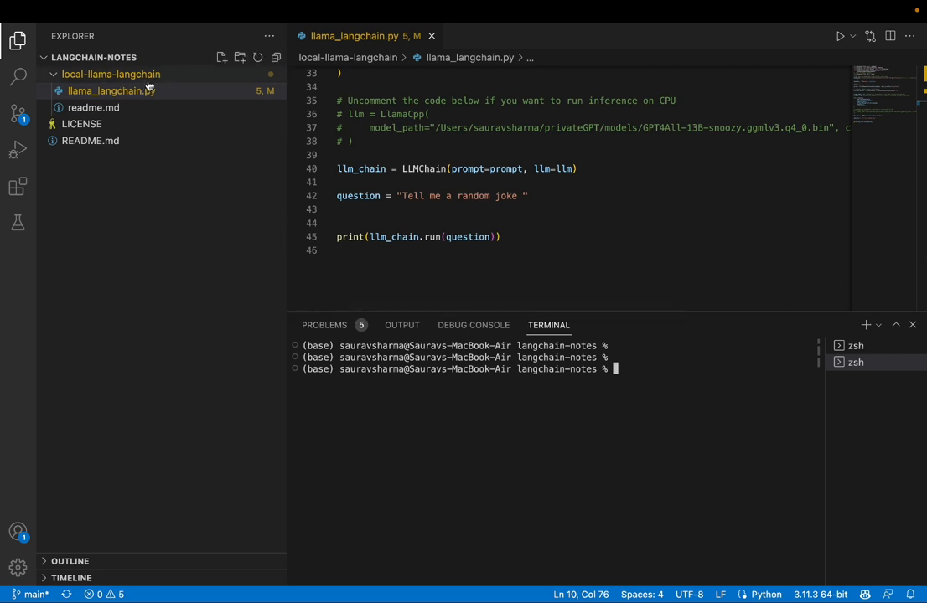
type("cd")
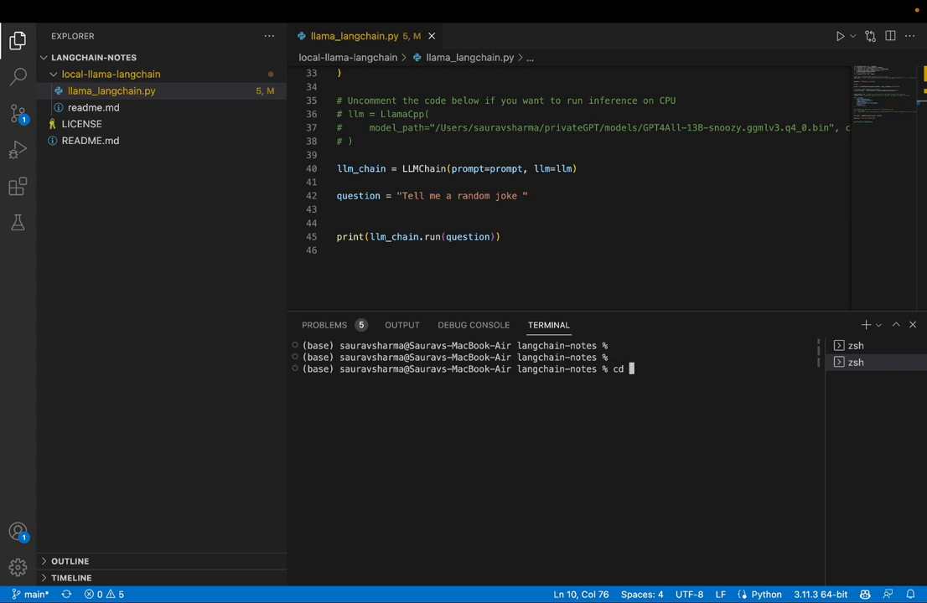
type("local-llama-langchain")
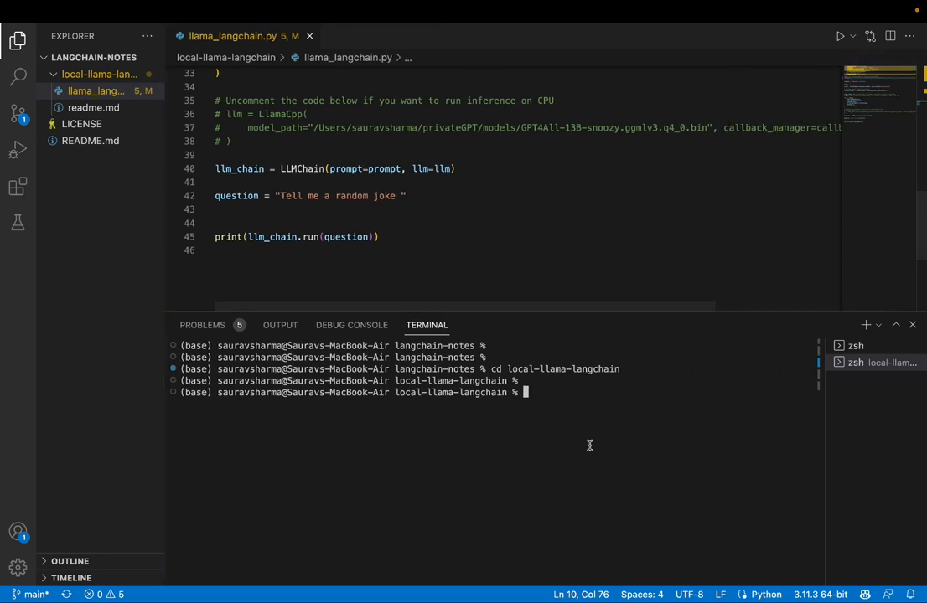
type("python")
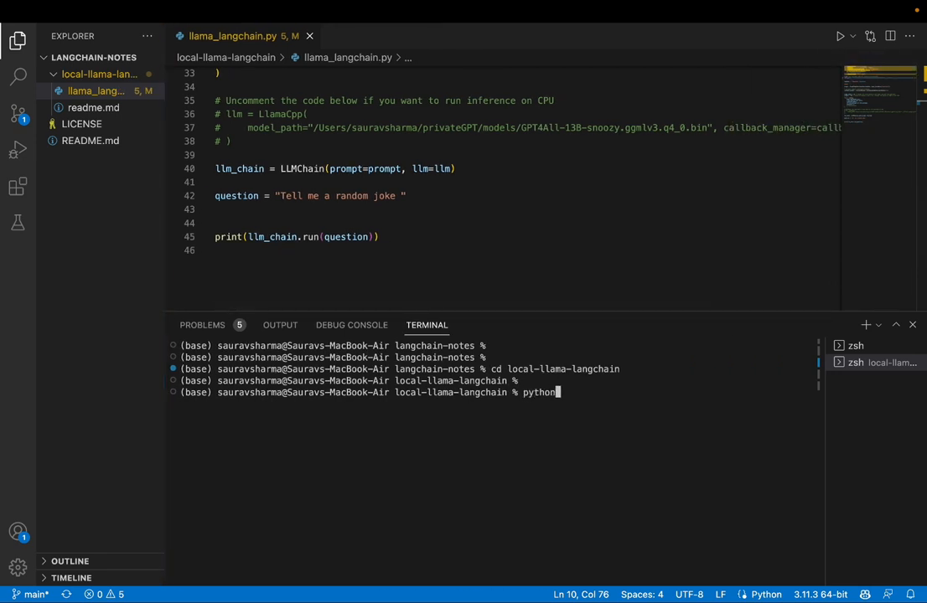
type("la")
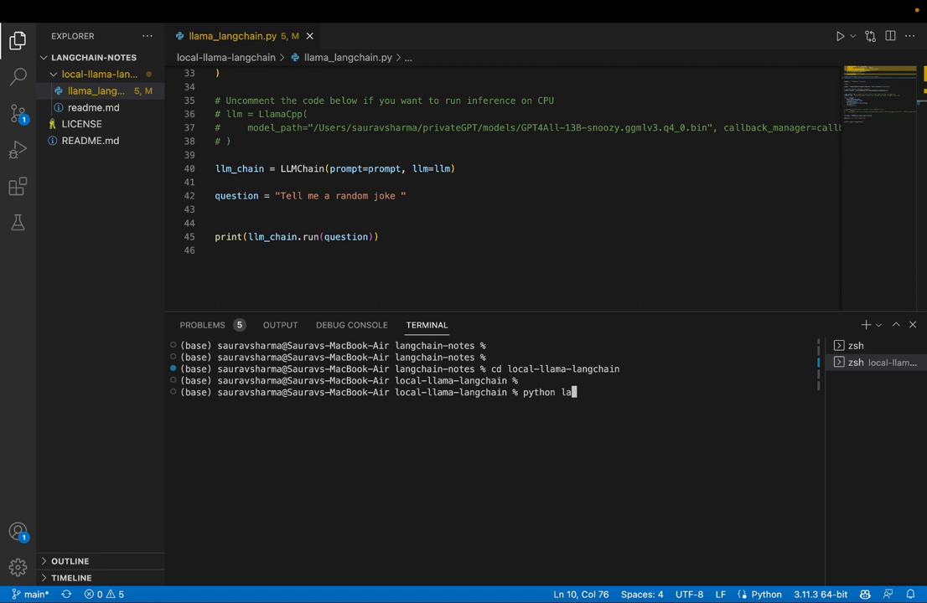
key("Enter")
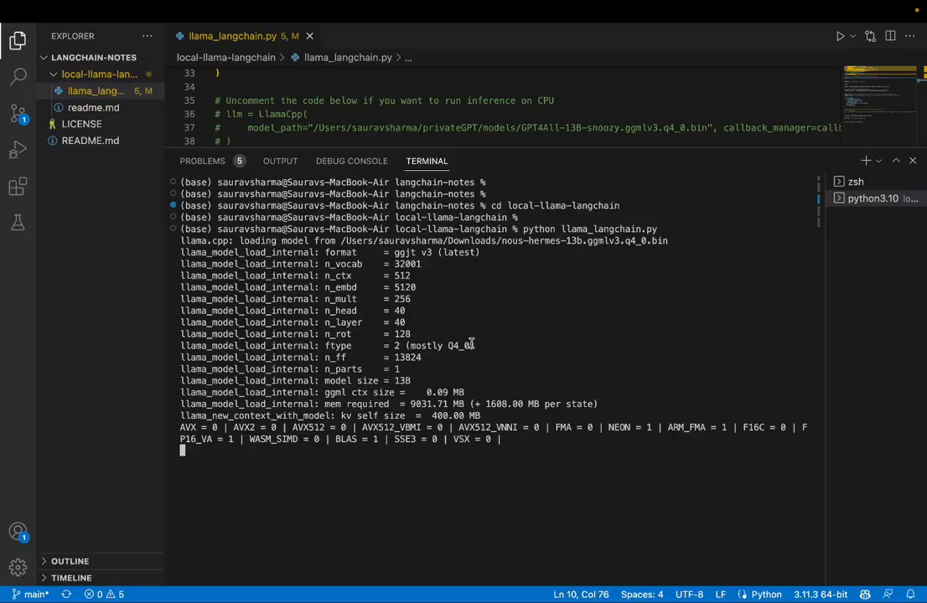
- Highlight the model's joke about scientists not trusting atoms in the terminal output
type("Why don't scientists trust atoms?")
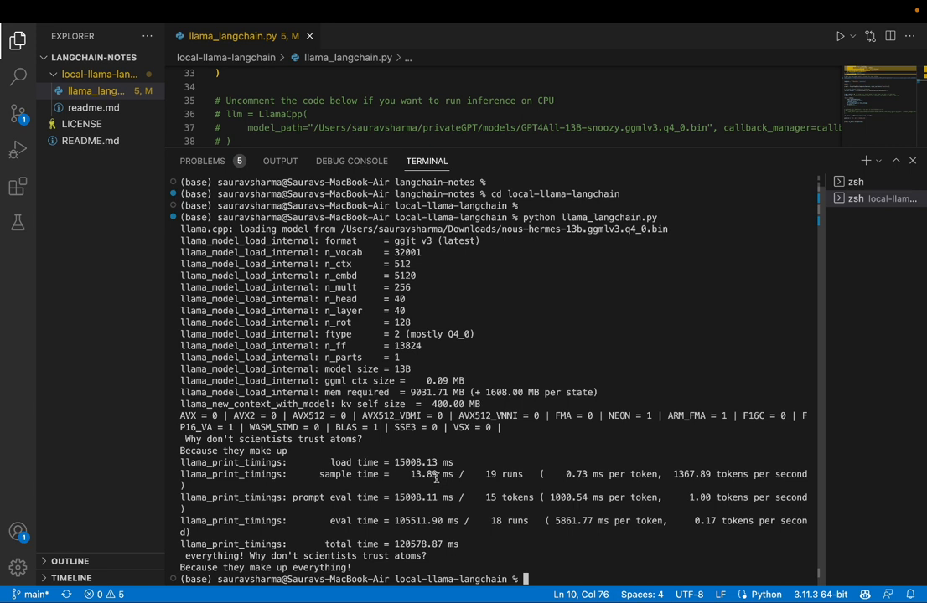
mouse_move(332, 497)
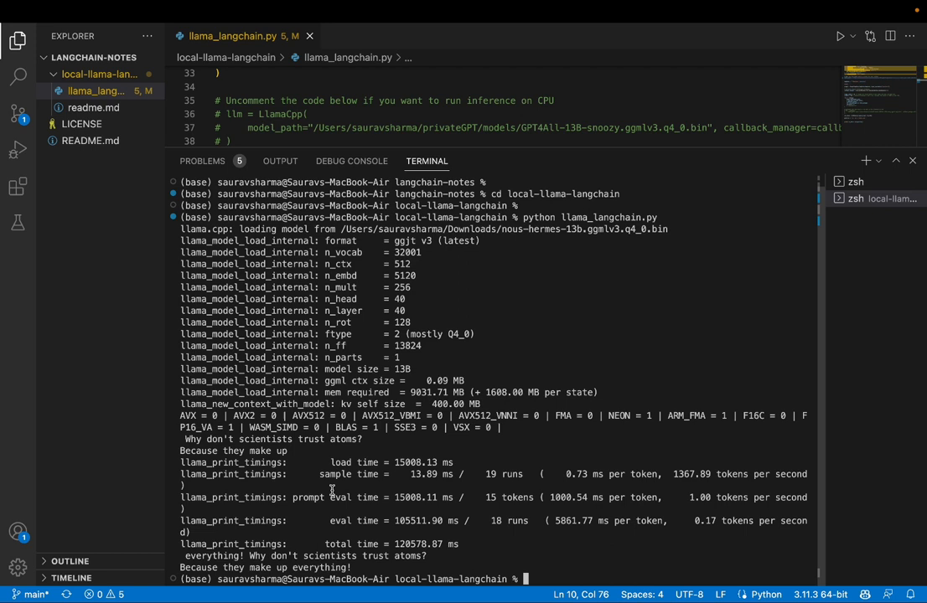
mouse_move(364, 569)
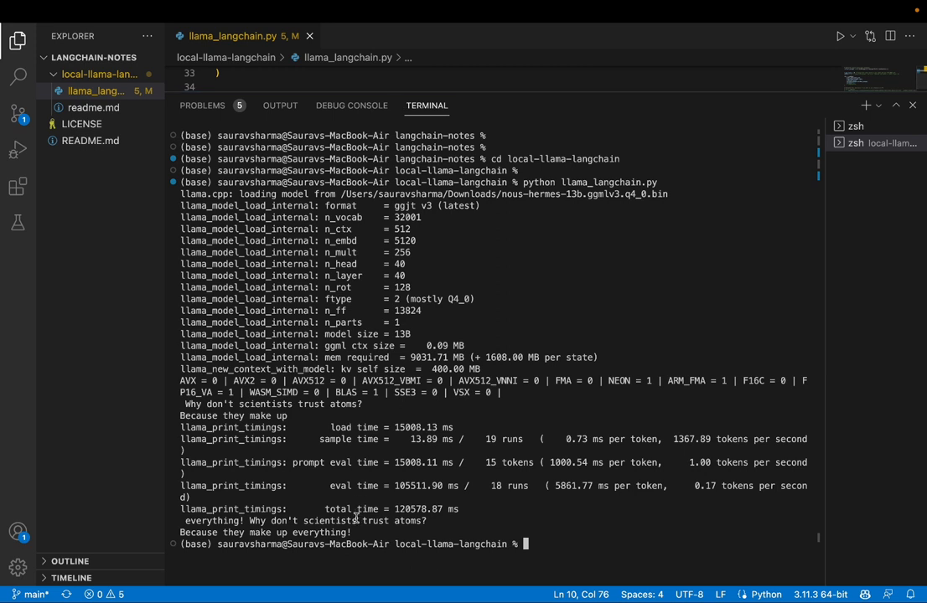
left_click_drag(184, 404, 352, 532)
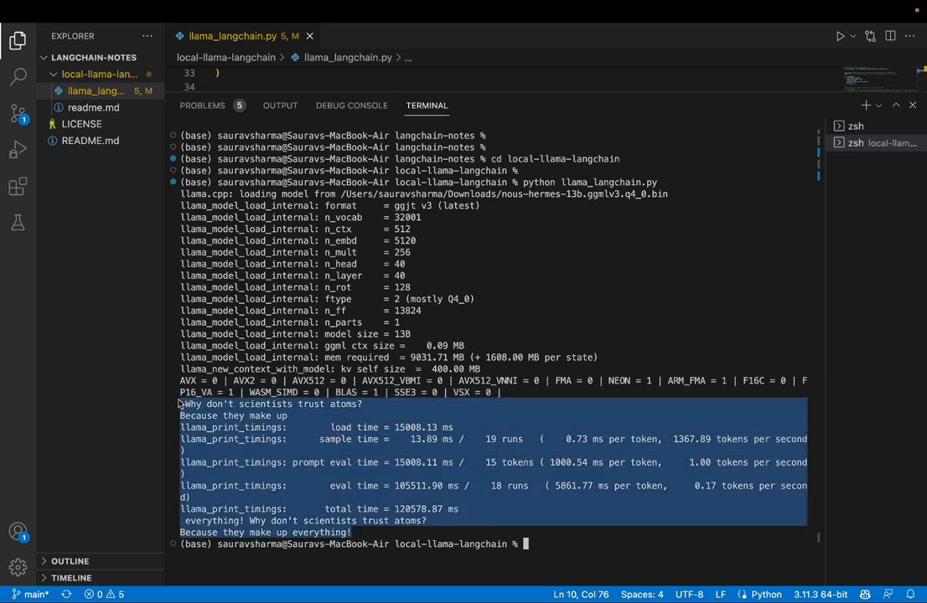
mouse_move(316, 462)
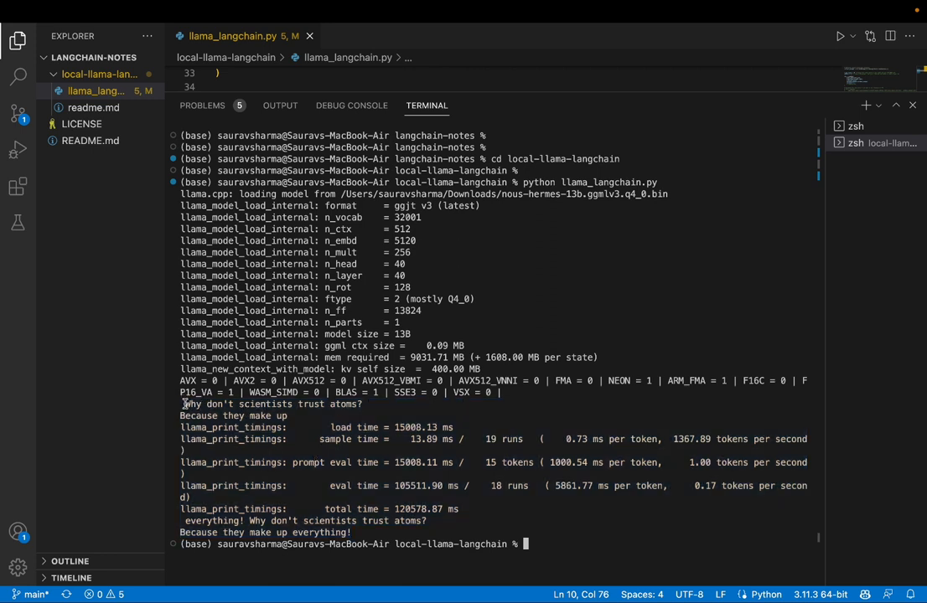
left_click_drag(183, 404, 362, 404)
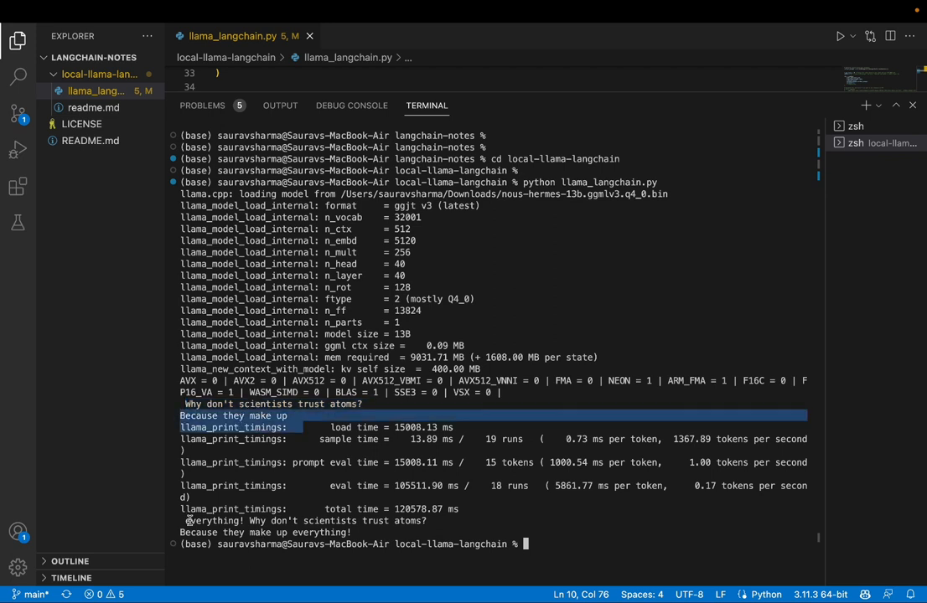
left_click(366, 533)
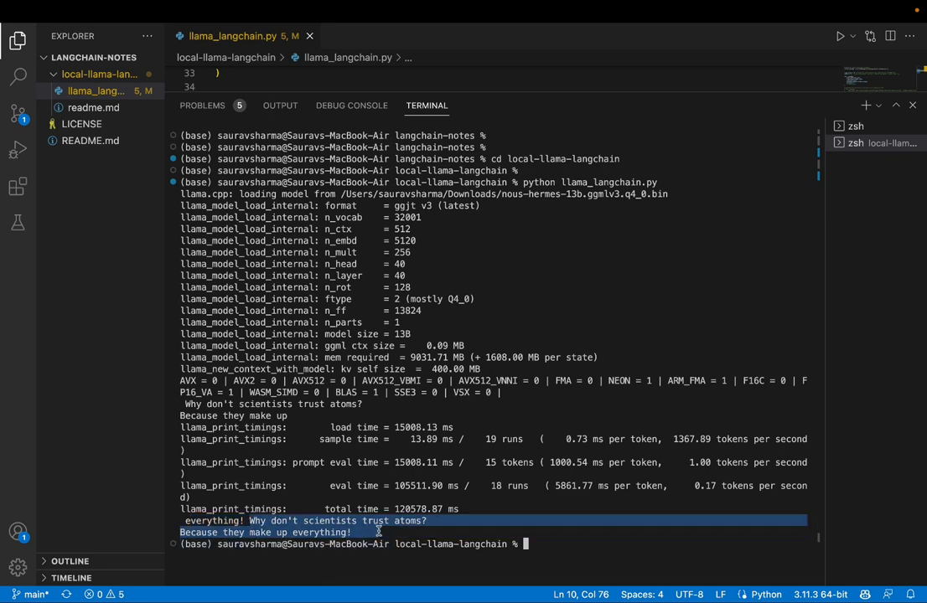
left_click(403, 521)
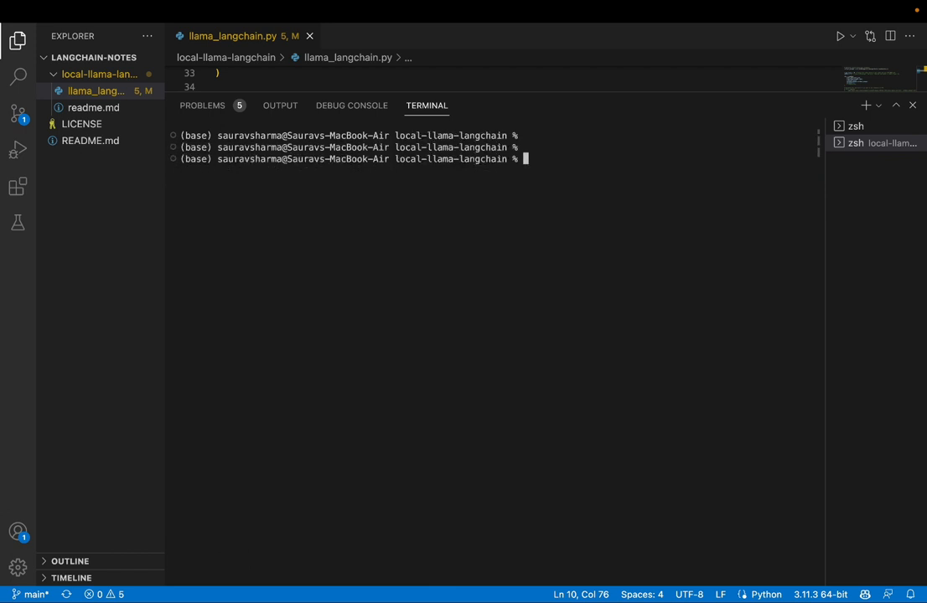
- Replace 'random joke' with 'short story' on line 42 and rerun python llama_langchain.py
left_click_drag(465, 113, 464, 395)
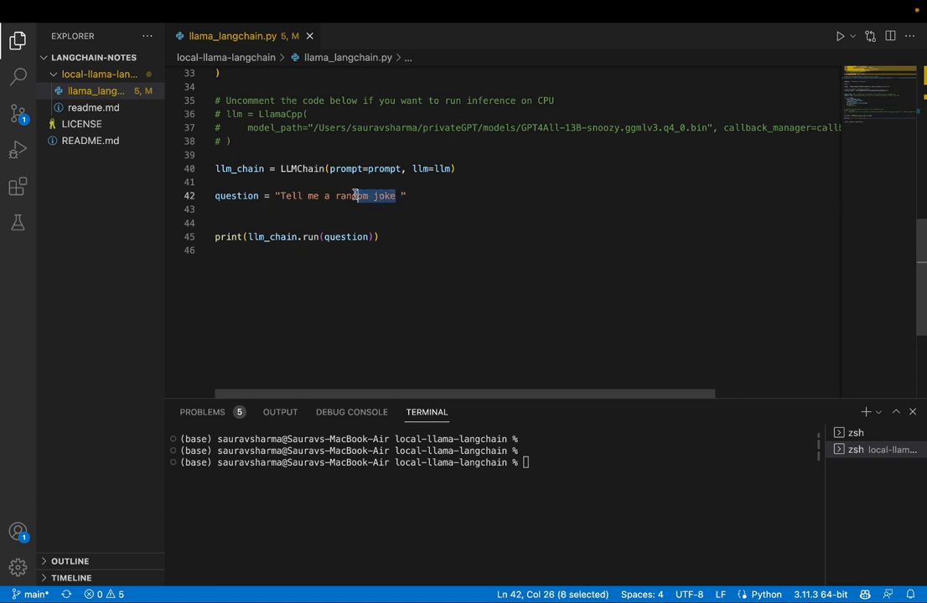
type("short story")
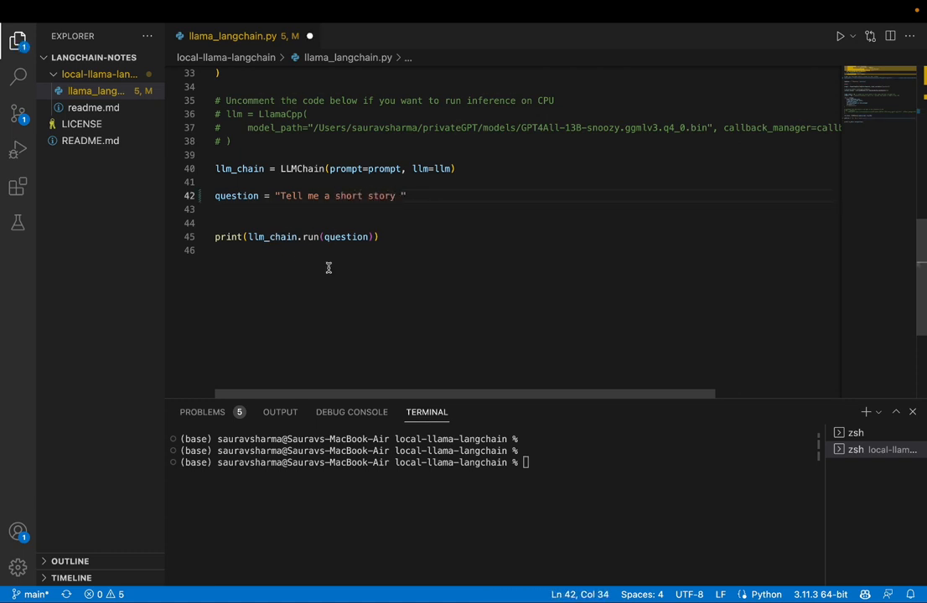
type("python llama_langchain.py")
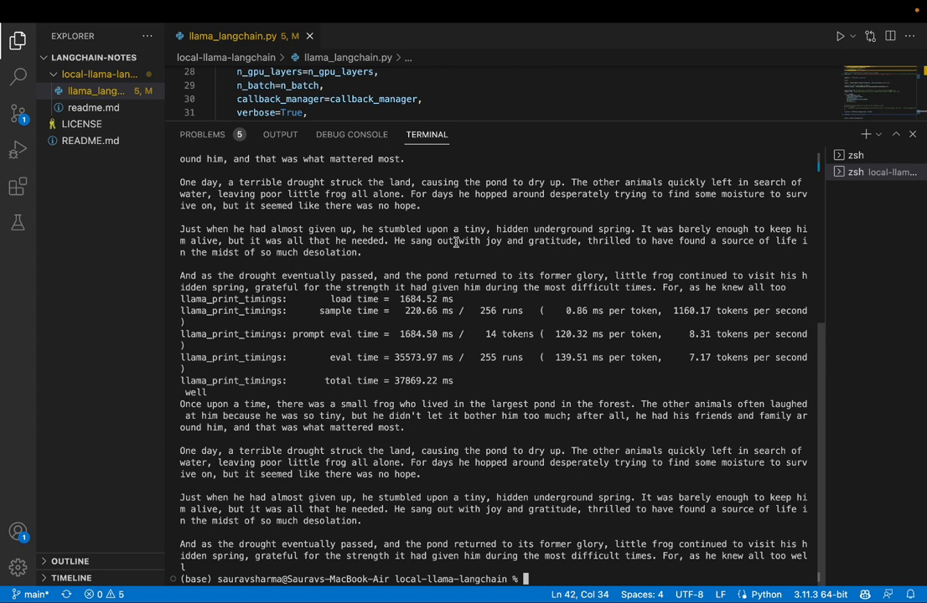
mouse_move(479, 173)
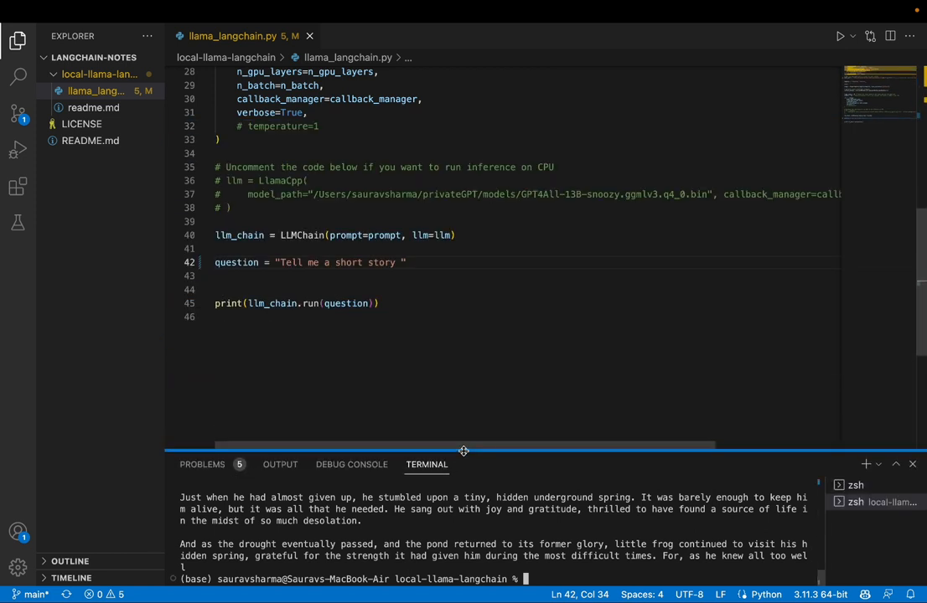
mouse_move(492, 363)
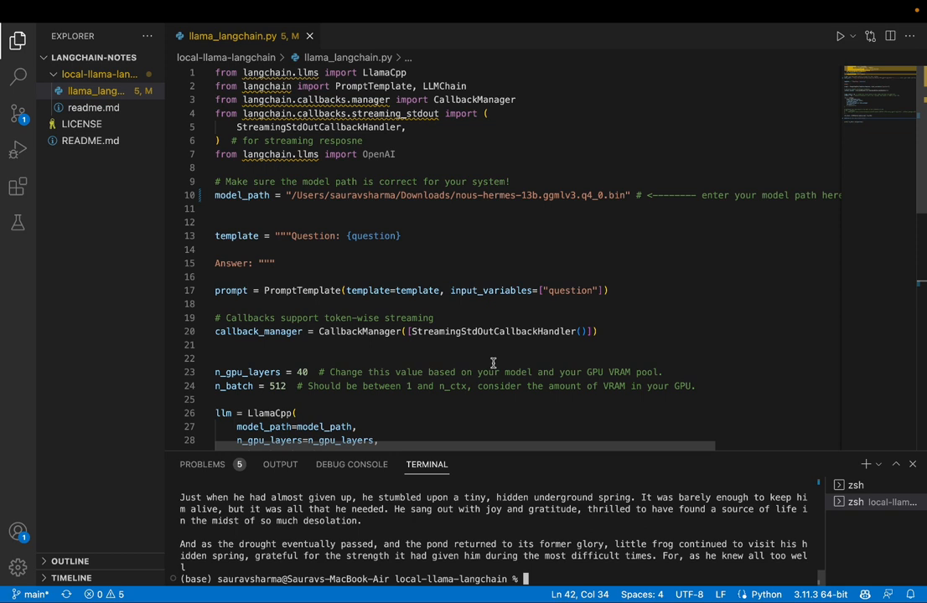
mouse_move(464, 429)
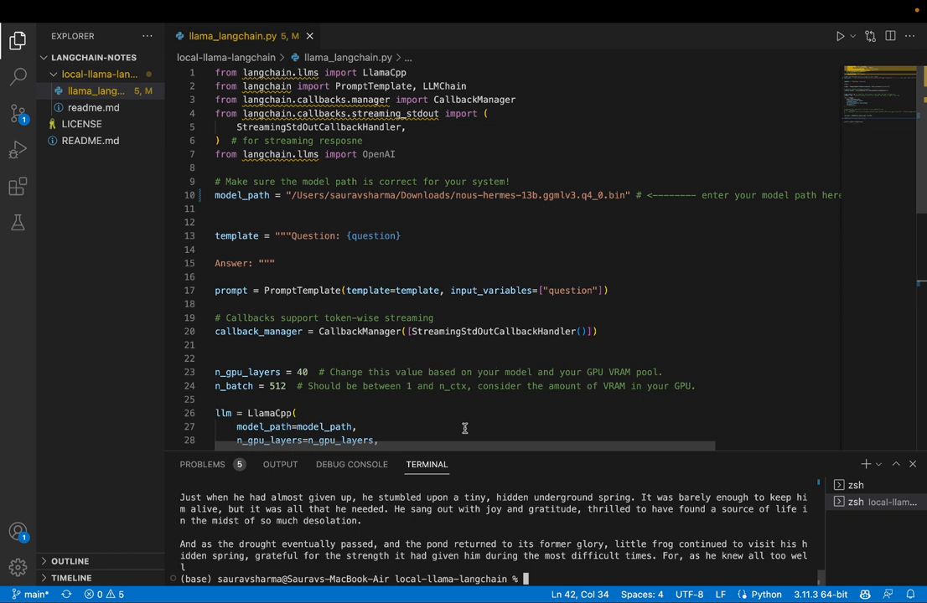